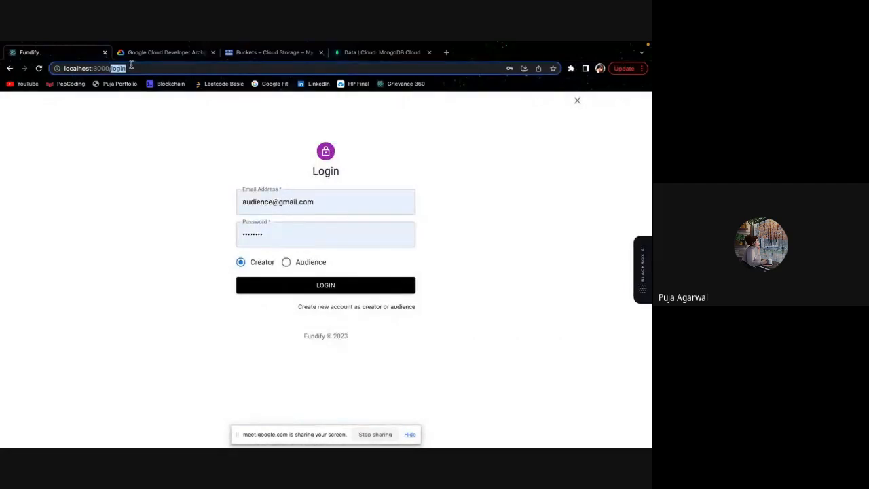
Step: Go to the public home page and scroll through the seven Explore Creators cards with subscription prices
{"action": "left_click", "coordinate": [326, 286]}
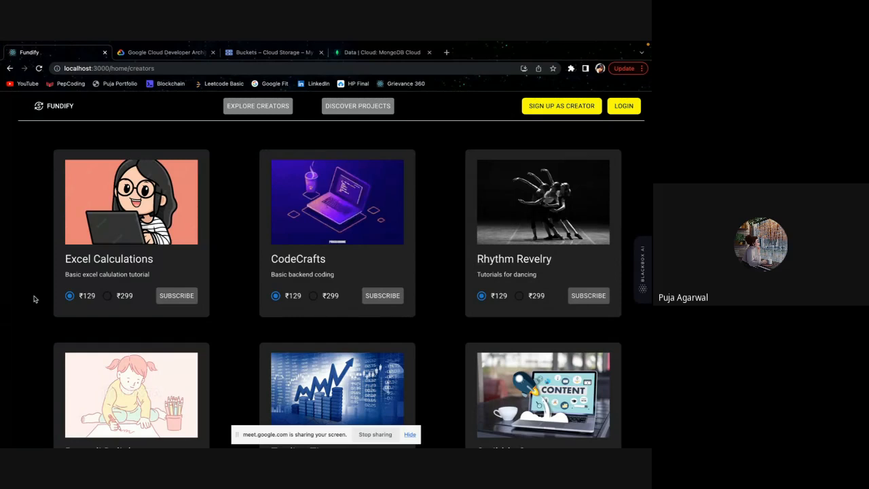
{"action": "scroll", "scroll_direction": "down", "scroll_amount": 3}
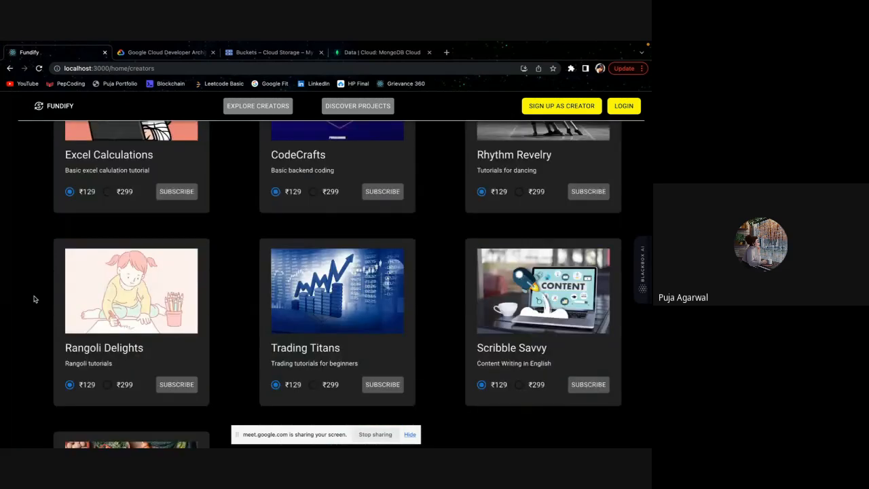
{"action": "scroll", "scroll_direction": "down", "scroll_amount": 3}
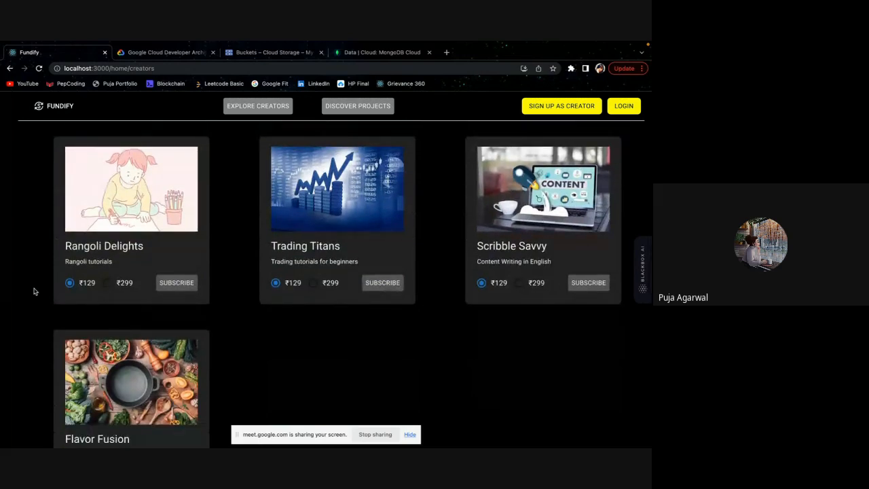
{"action": "scroll", "scroll_direction": "down", "scroll_amount": 3}
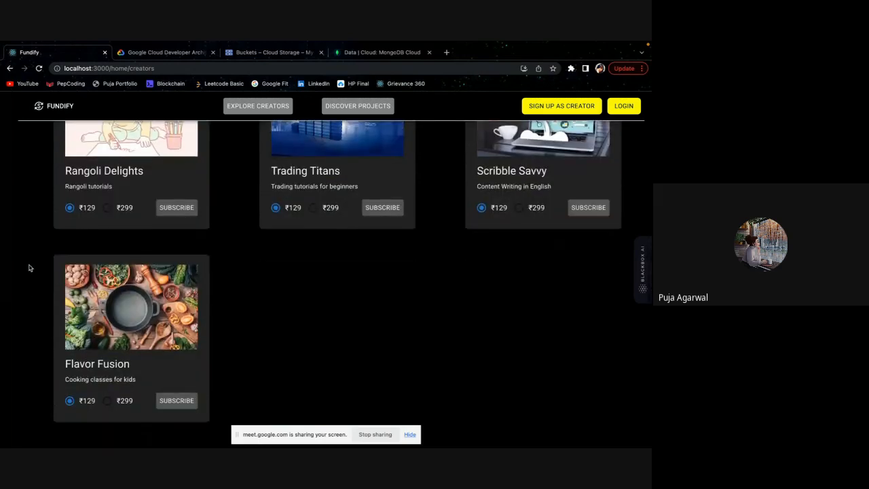
{"action": "scroll", "scroll_direction": "up", "scroll_amount": 3}
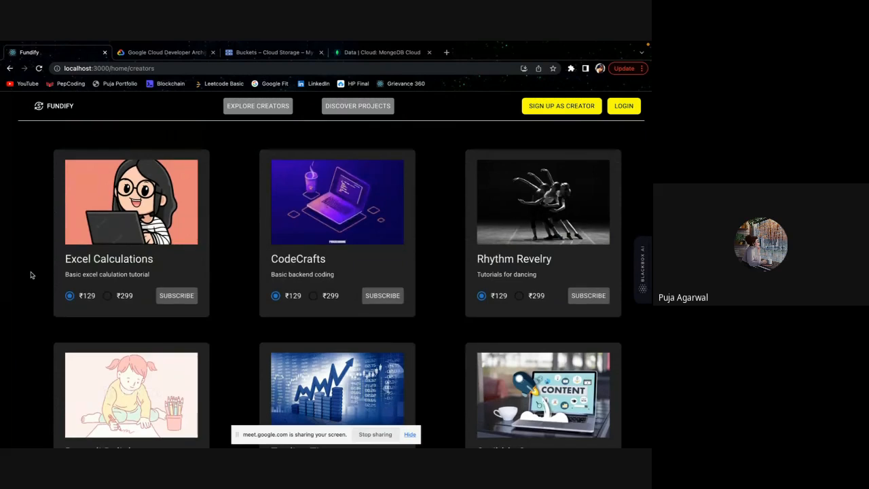
{"action": "mouse_move", "coordinate": [269, 214]}
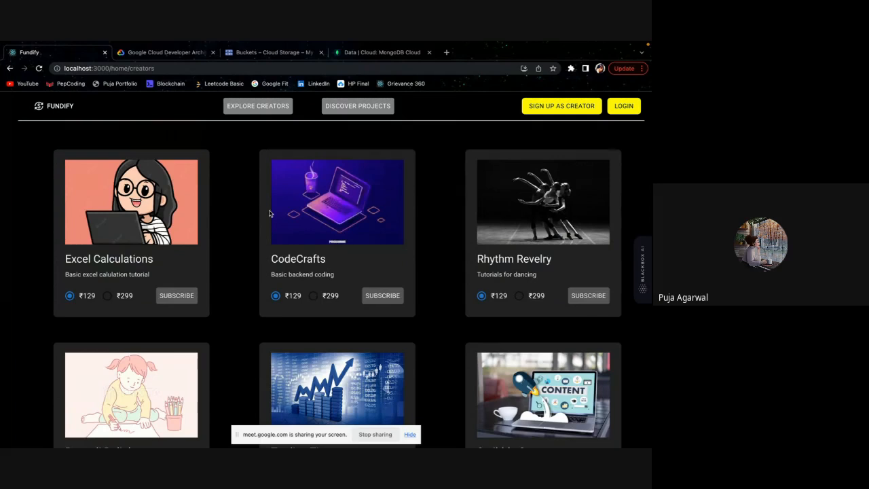
Step: Browse Discover Projects, scrolling the six project cards like Filter with excel and Spice and Sizzle
{"action": "left_click", "coordinate": [358, 106]}
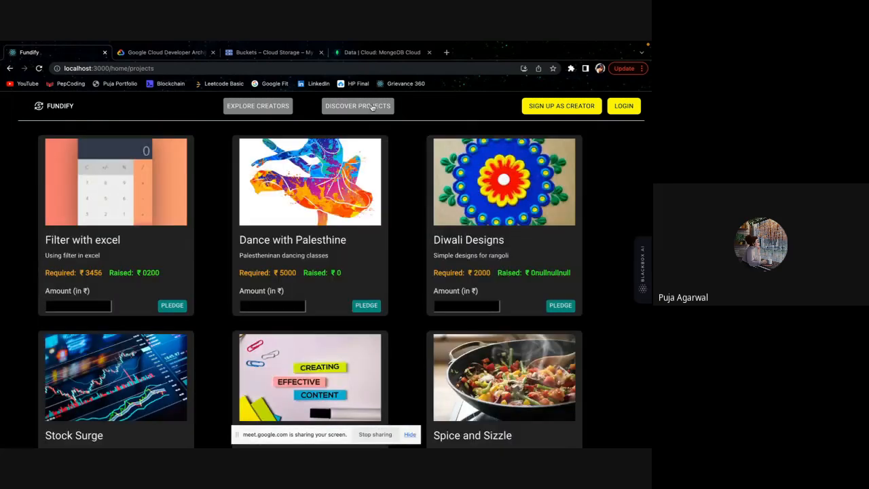
{"action": "scroll", "scroll_direction": "down", "scroll_amount": 3}
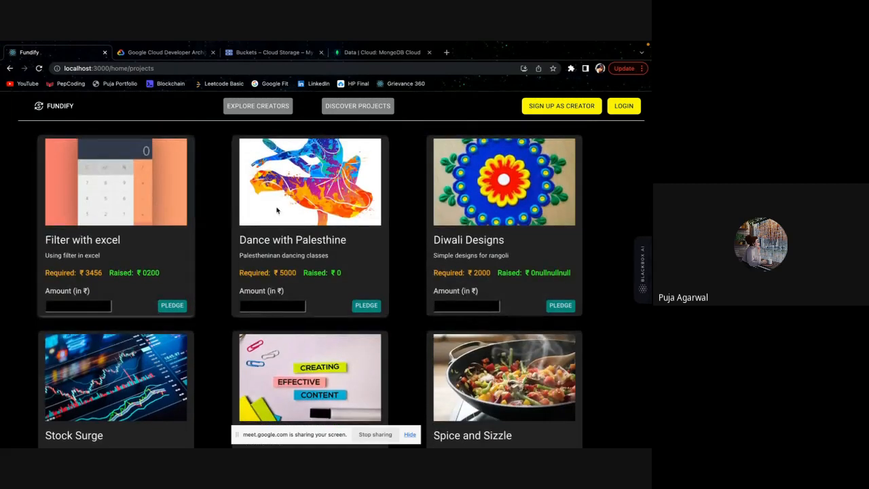
{"action": "scroll", "scroll_direction": "down", "scroll_amount": 3}
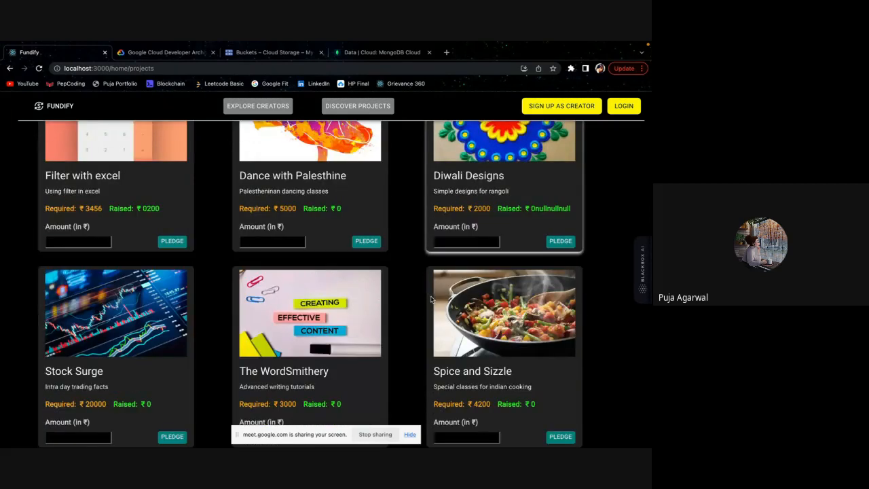
{"action": "scroll", "scroll_direction": "down", "scroll_amount": 3}
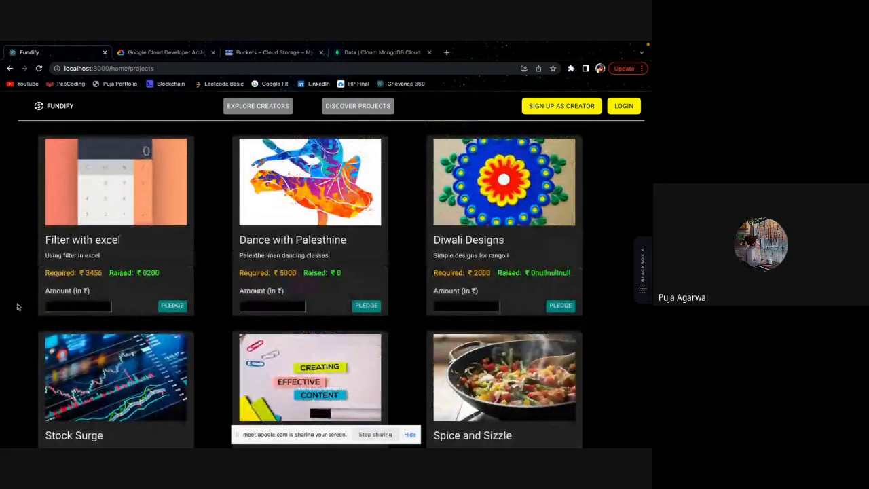
{"action": "left_click", "coordinate": [76, 305]}
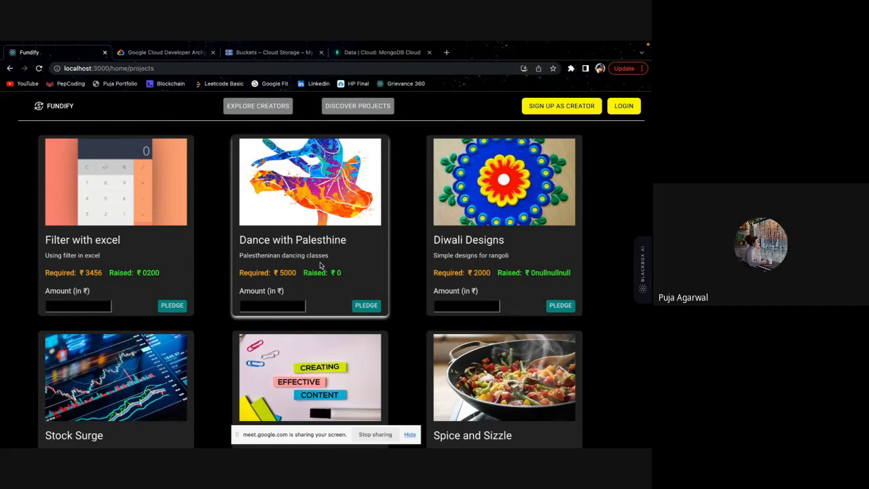
{"action": "double_click", "coordinate": [120, 272]}
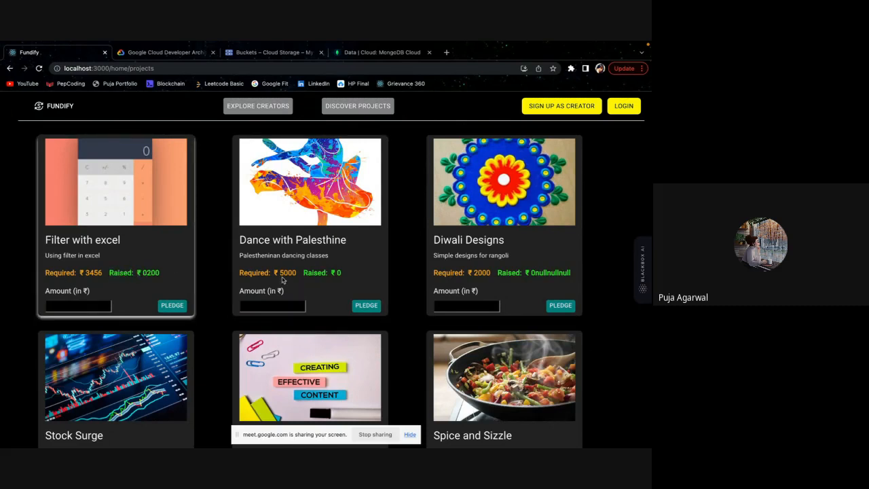
{"action": "scroll", "scroll_direction": "down", "scroll_amount": 3}
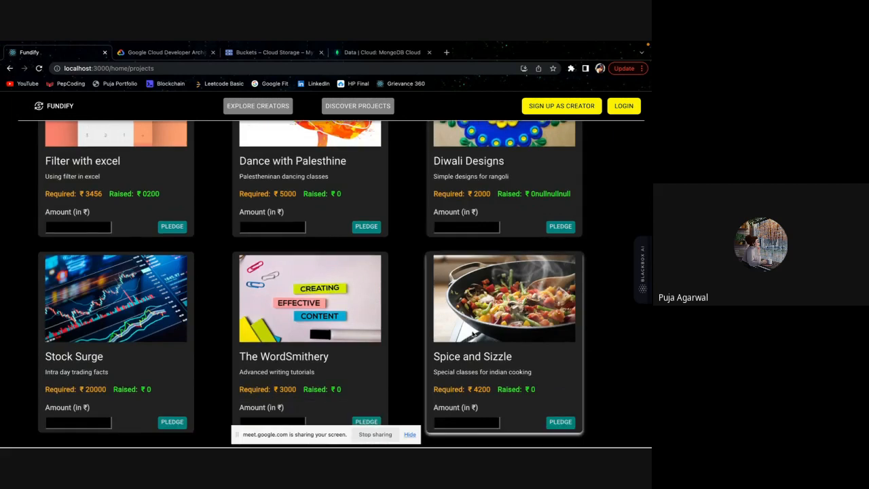
Step: Log in with saved credentials as Audience and scroll the creator cards offering ₹129/₹299 subscriptions
{"action": "left_click", "coordinate": [622, 106]}
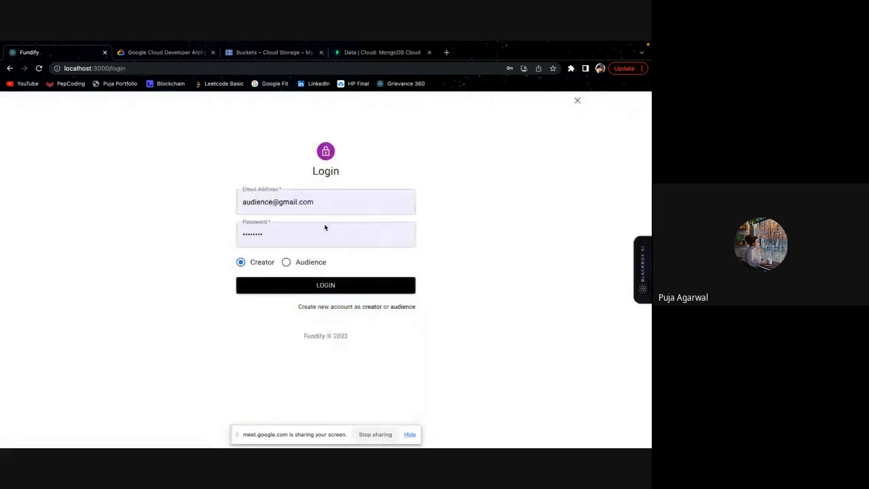
{"action": "left_click", "coordinate": [326, 234]}
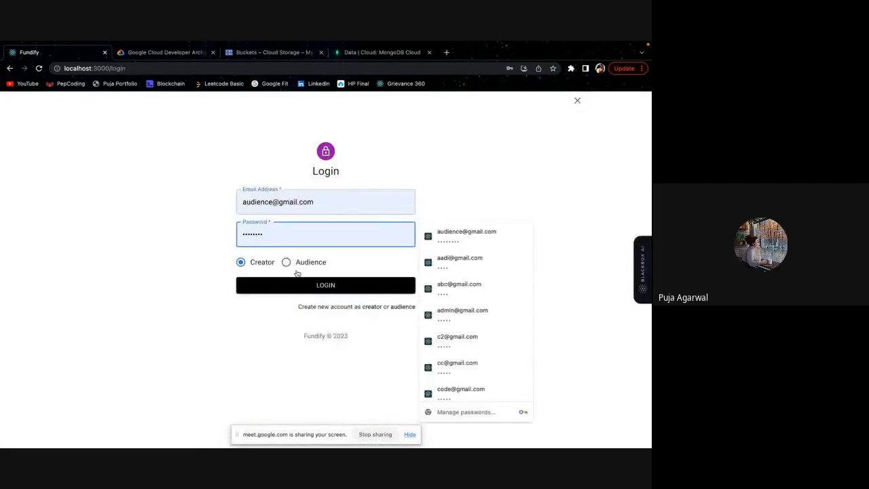
{"action": "left_click", "coordinate": [285, 261]}
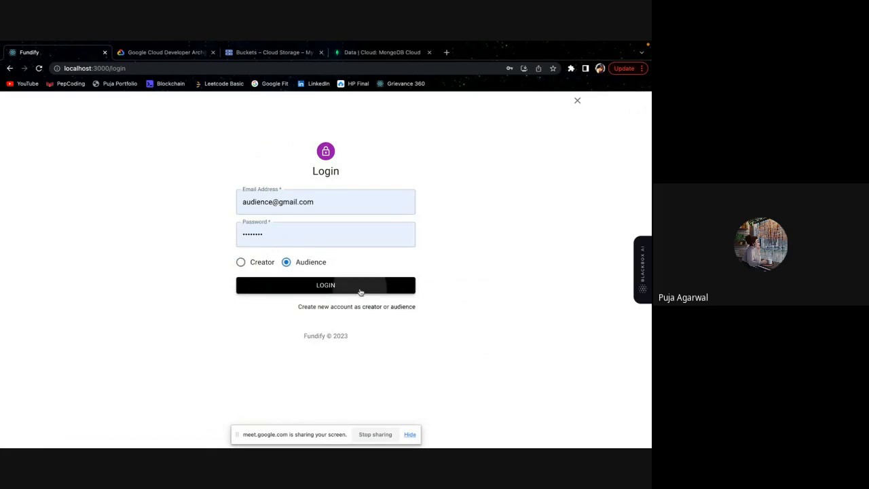
{"action": "left_click", "coordinate": [326, 285]}
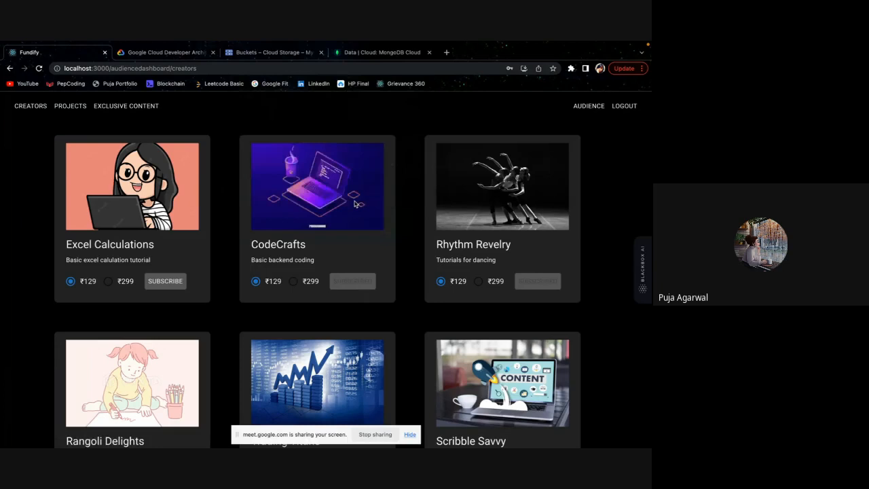
{"action": "scroll", "scroll_direction": "down", "scroll_amount": 3}
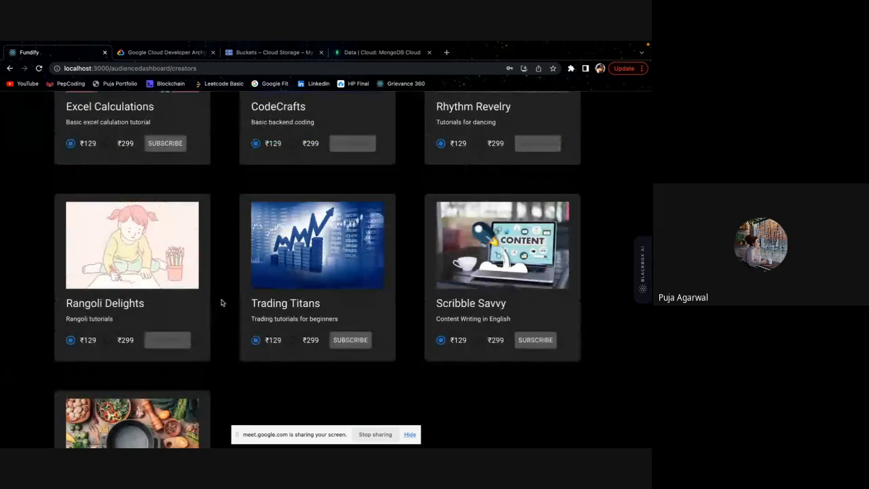
{"action": "scroll", "scroll_direction": "up", "scroll_amount": 3}
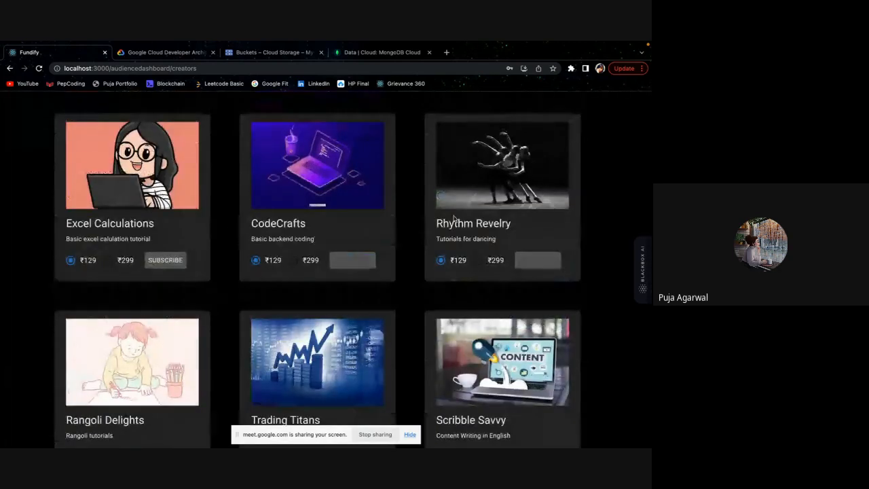
Step: View projects with pledge amounts and the empty exclusive content page, then return to creators for Trading Titans
{"action": "left_click", "coordinate": [70, 106]}
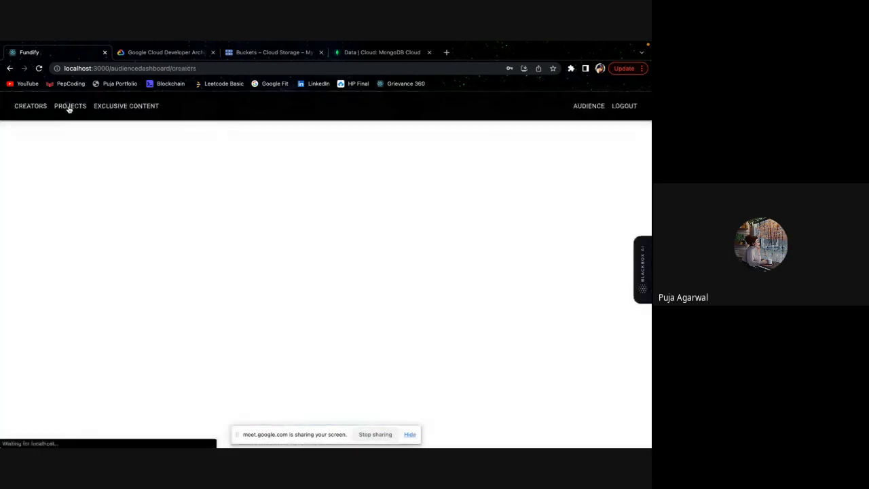
{"action": "left_click", "coordinate": [71, 105]}
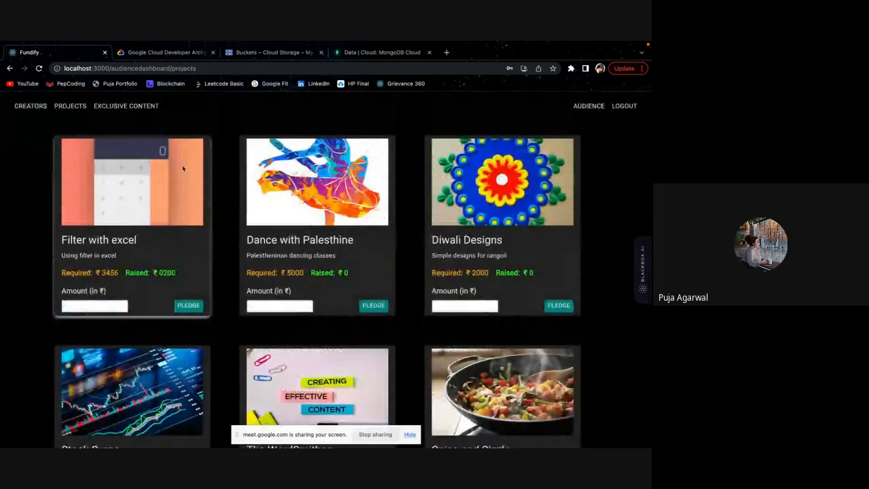
{"action": "left_click", "coordinate": [125, 106]}
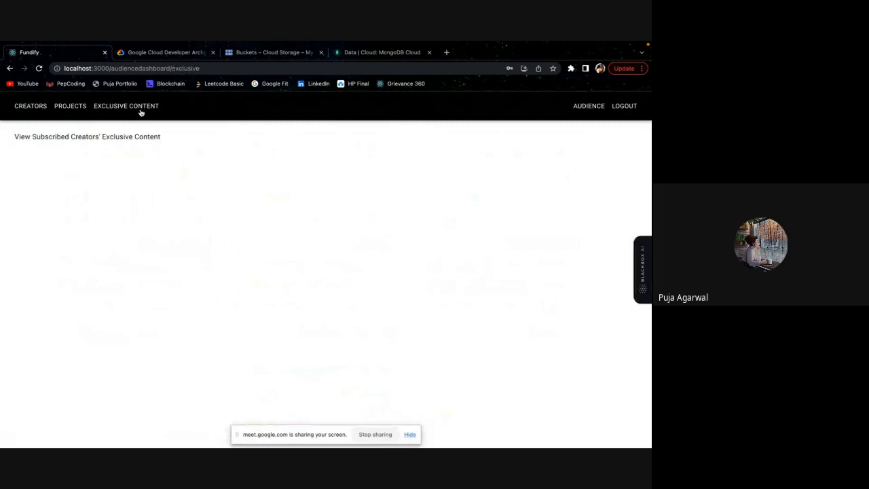
{"action": "left_click", "coordinate": [125, 106]}
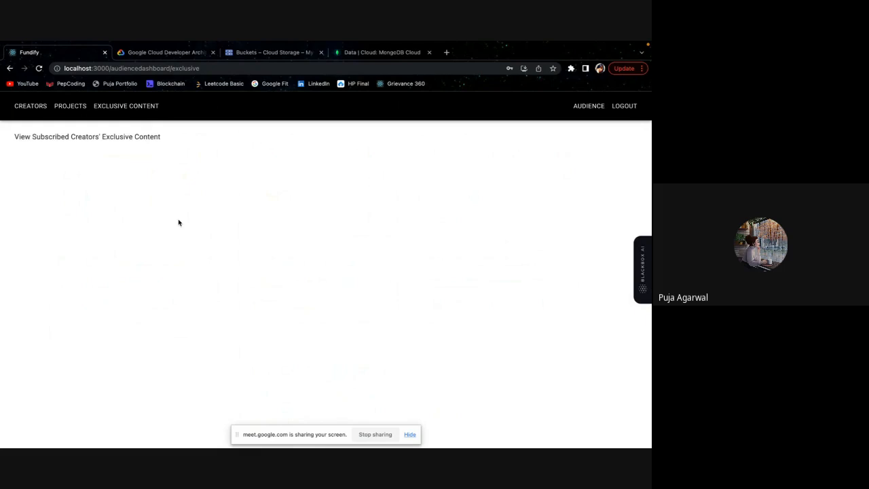
{"action": "left_click", "coordinate": [30, 106]}
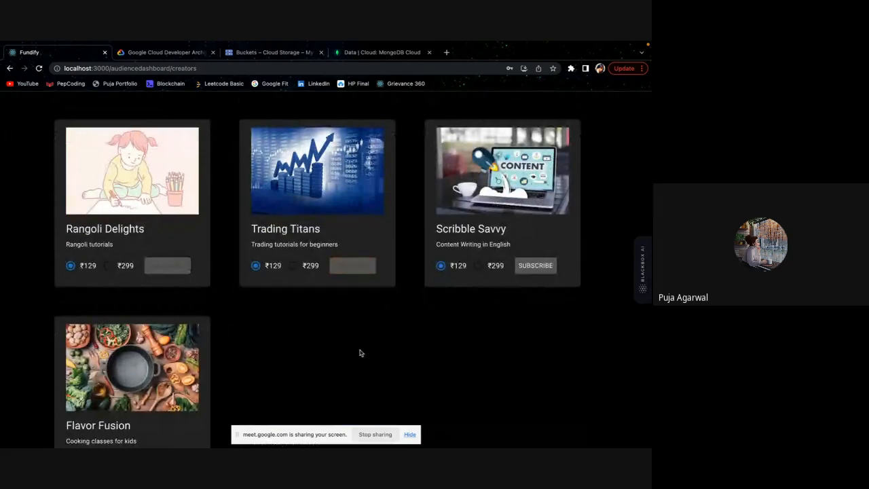
Step: View the Trade Witzz 'Advanced trading facts' video dated 09/07/2023 on the exclusive content page
{"action": "left_click", "coordinate": [125, 106]}
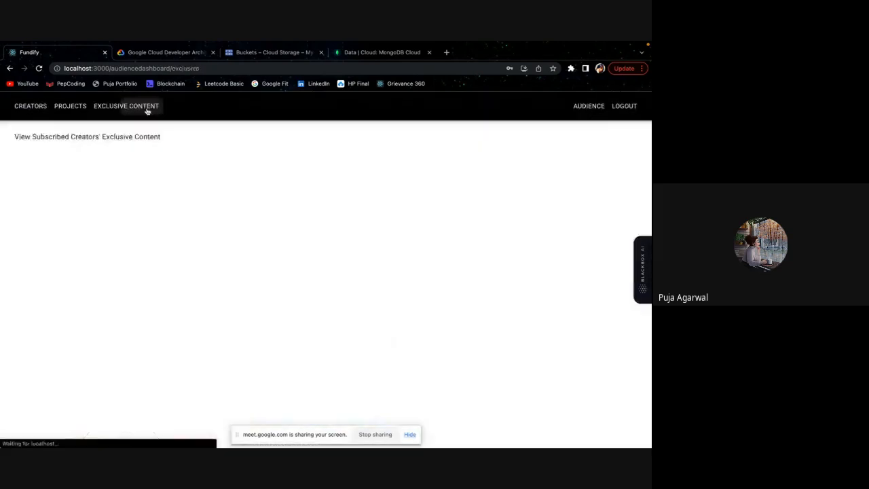
{"action": "left_click", "coordinate": [125, 106]}
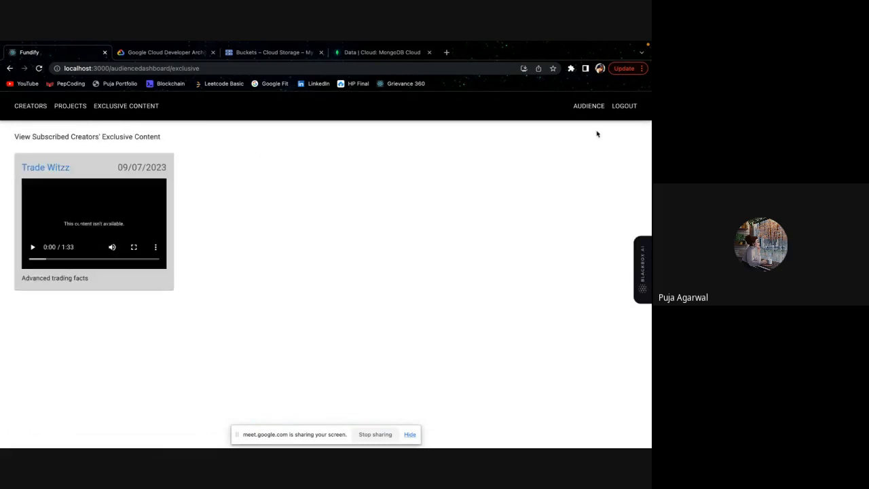
{"action": "mouse_move", "coordinate": [383, 234]}
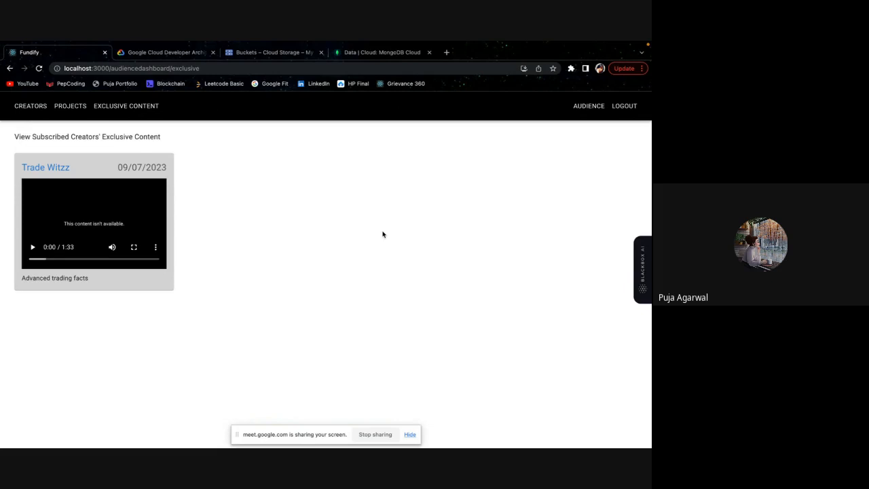
{"action": "mouse_move", "coordinate": [45, 194]}
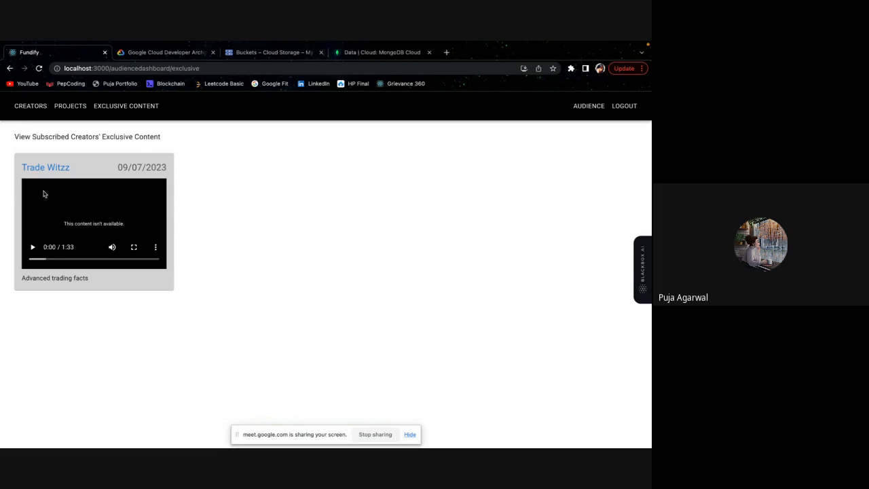
{"action": "mouse_move", "coordinate": [109, 219]}
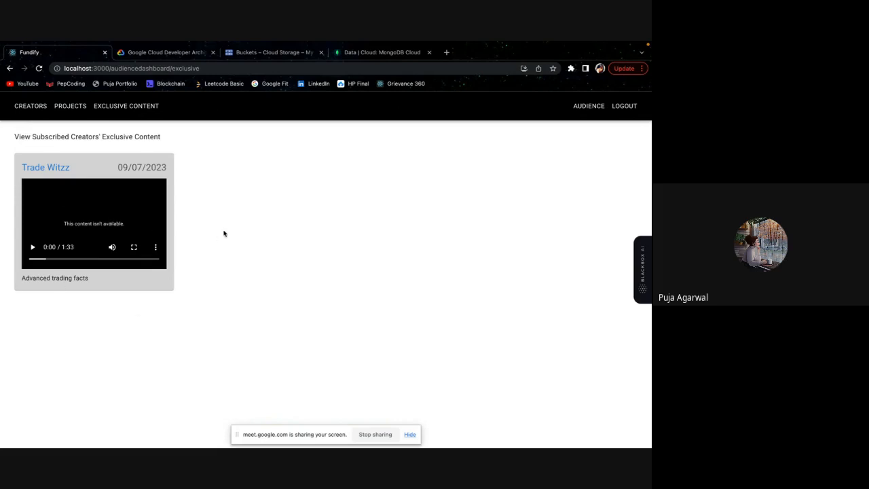
{"action": "mouse_move", "coordinate": [206, 178]}
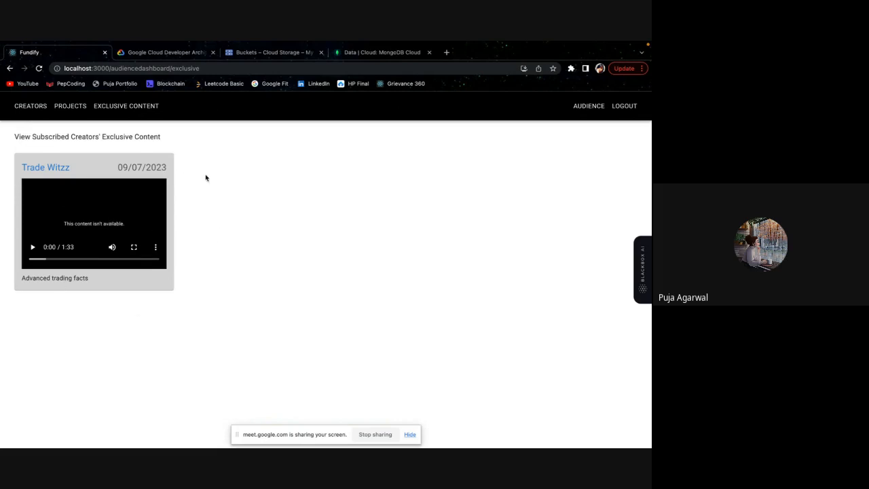
Step: Check the creators list once more and log out of the audience account
{"action": "left_click", "coordinate": [30, 106]}
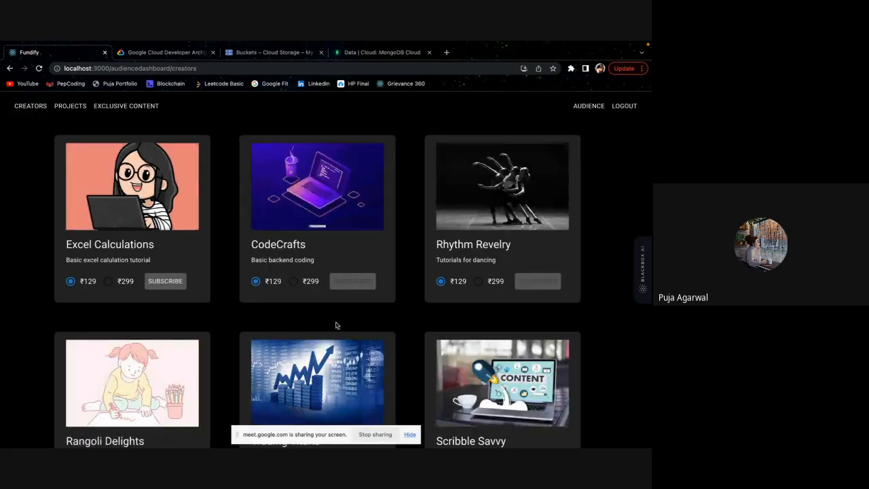
{"action": "scroll", "scroll_direction": "down", "scroll_amount": 3}
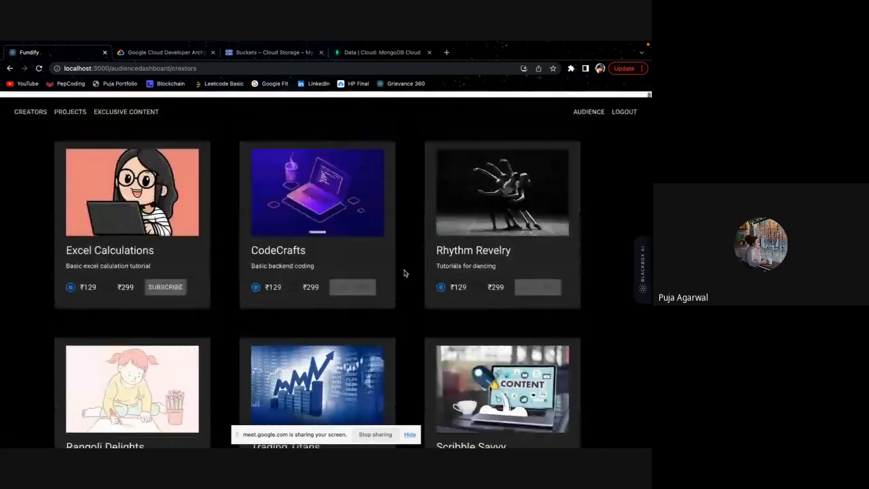
{"action": "left_click", "coordinate": [125, 106]}
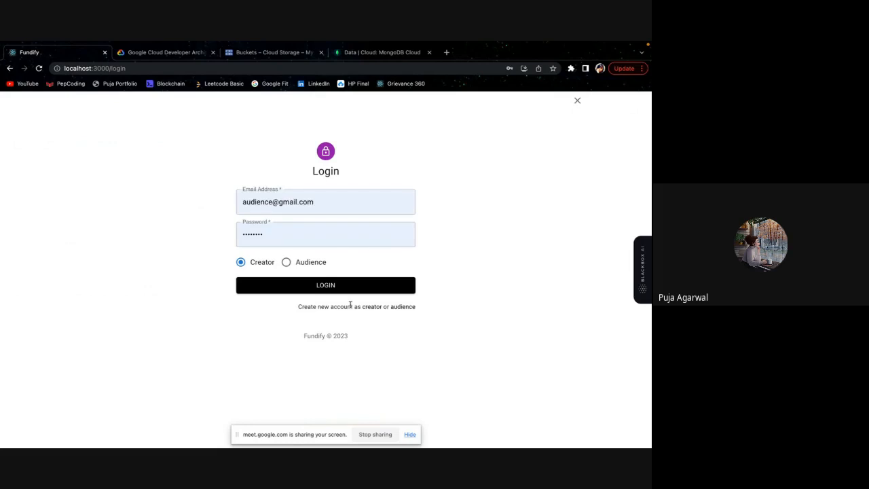
Step: Log in with the creator's email and password, dismiss the password warning, and select the Stock Surge project
{"action": "left_click", "coordinate": [326, 201]}
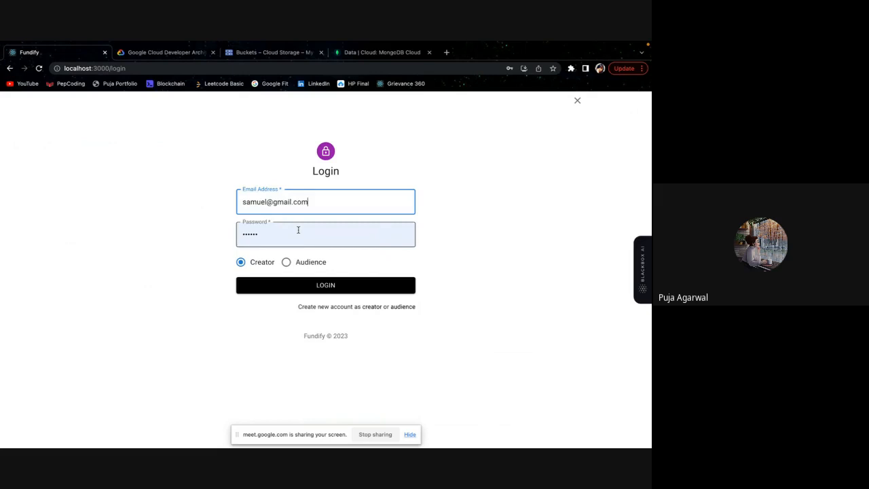
{"action": "left_click", "coordinate": [326, 285]}
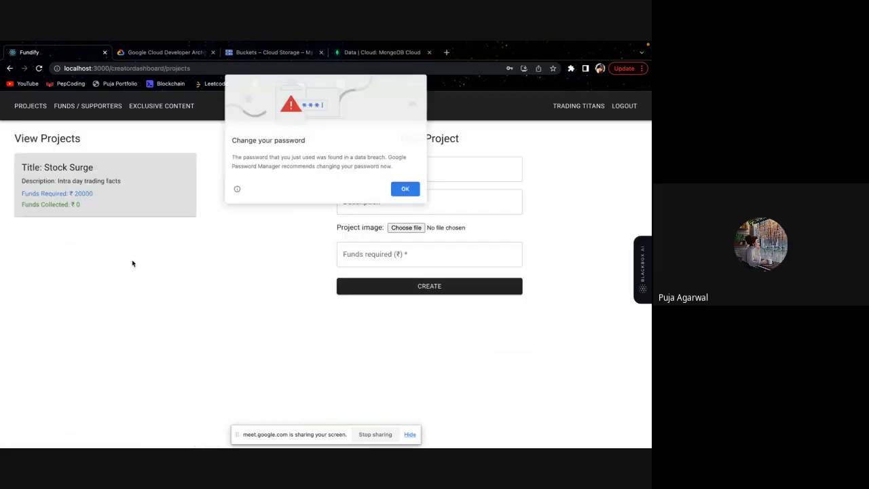
{"action": "left_click", "coordinate": [405, 189]}
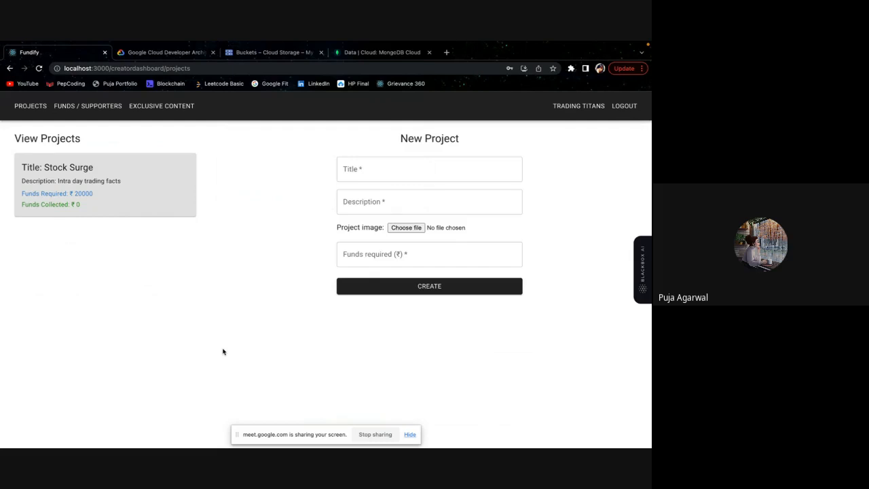
{"action": "mouse_move", "coordinate": [90, 158]}
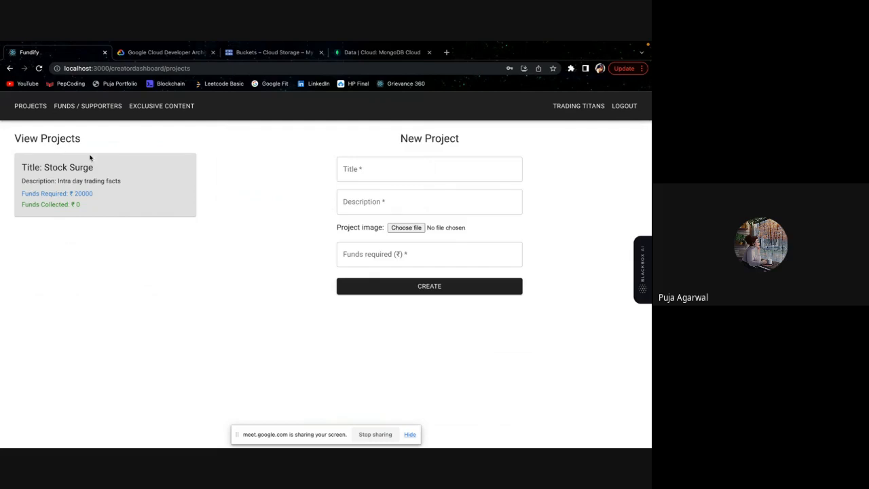
{"action": "double_click", "coordinate": [57, 167]}
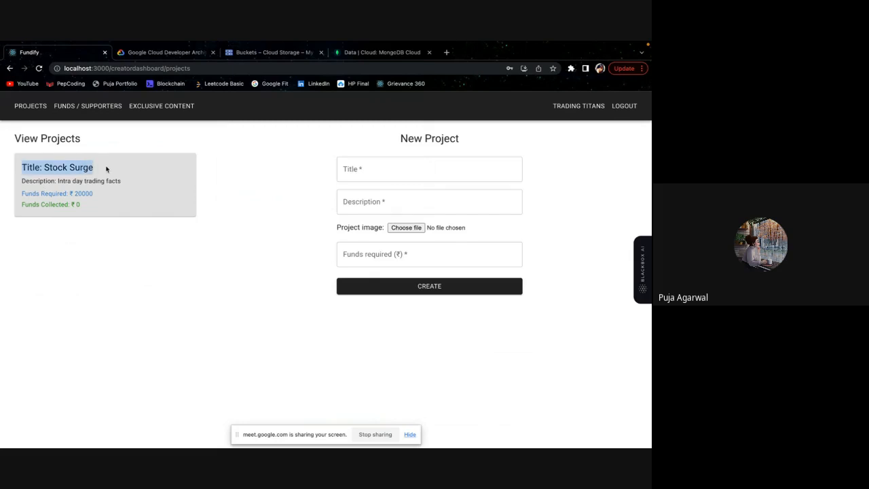
{"action": "mouse_move", "coordinate": [8, 197]}
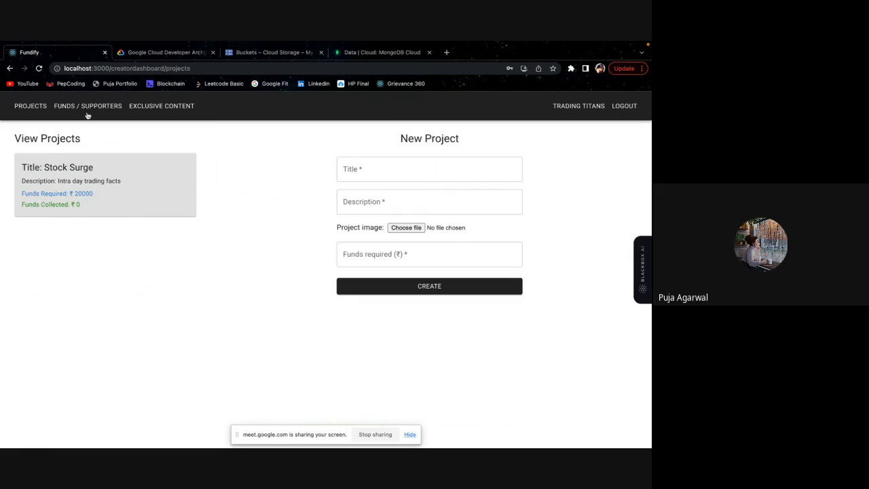
Step: View the funds page with one ₹129 monthly supporter, then the exclusive content listing the Trade Witzz video
{"action": "left_click", "coordinate": [87, 106]}
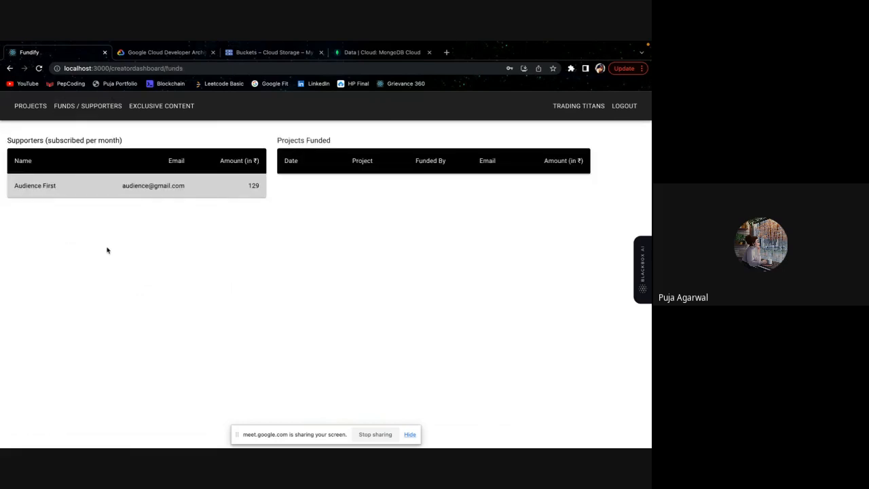
{"action": "mouse_move", "coordinate": [80, 182]}
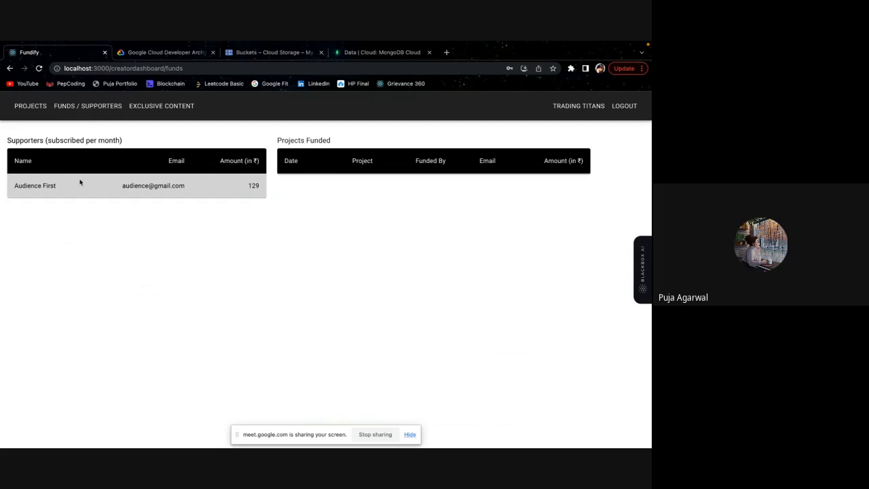
{"action": "mouse_move", "coordinate": [209, 199]}
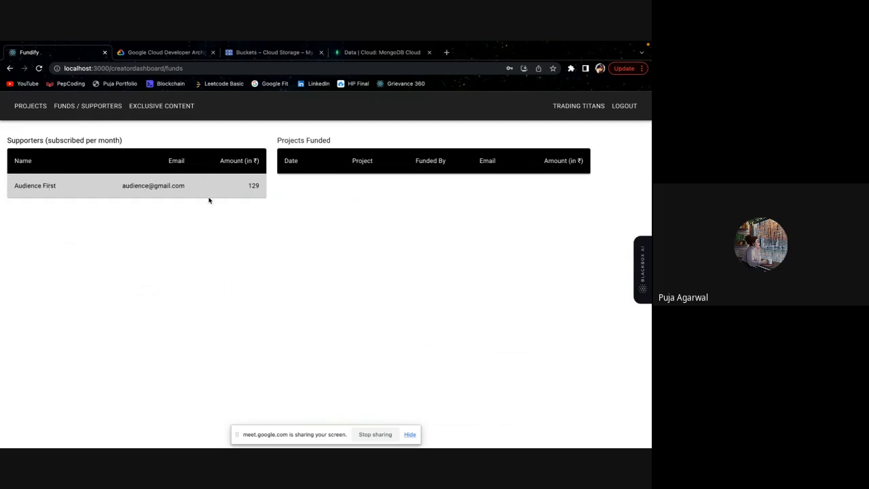
{"action": "mouse_move", "coordinate": [196, 239]}
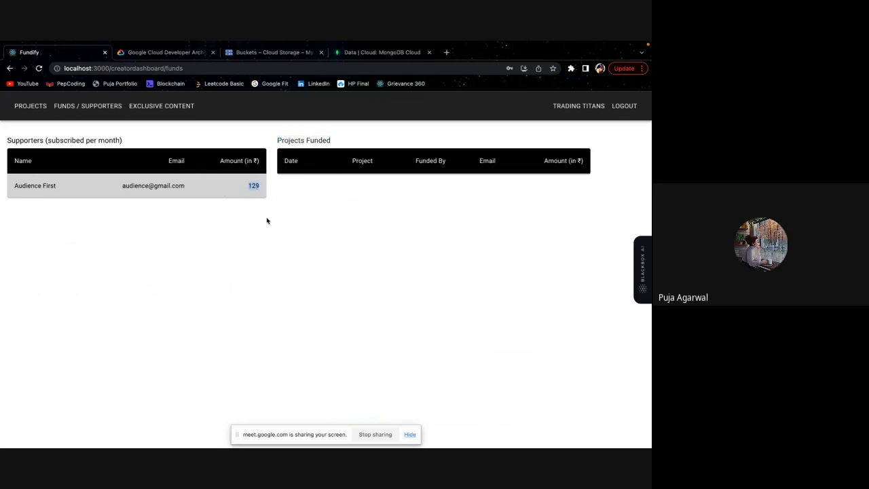
{"action": "mouse_move", "coordinate": [373, 162]}
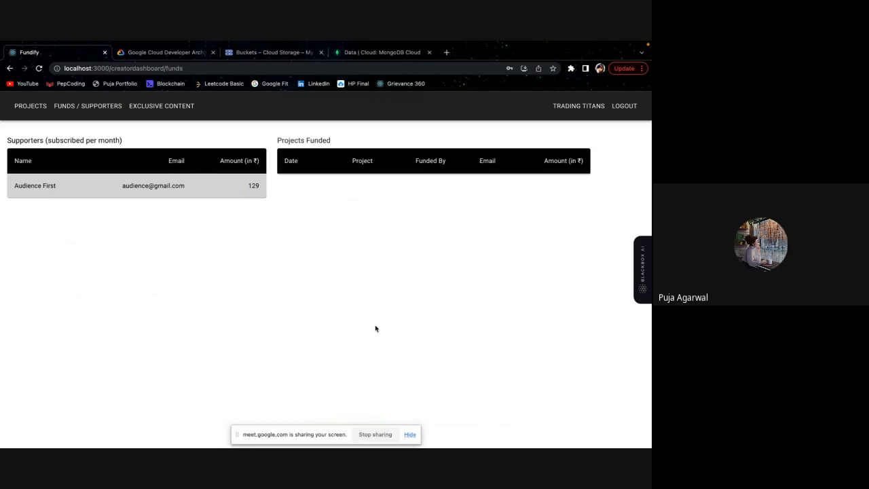
{"action": "mouse_move", "coordinate": [229, 215]}
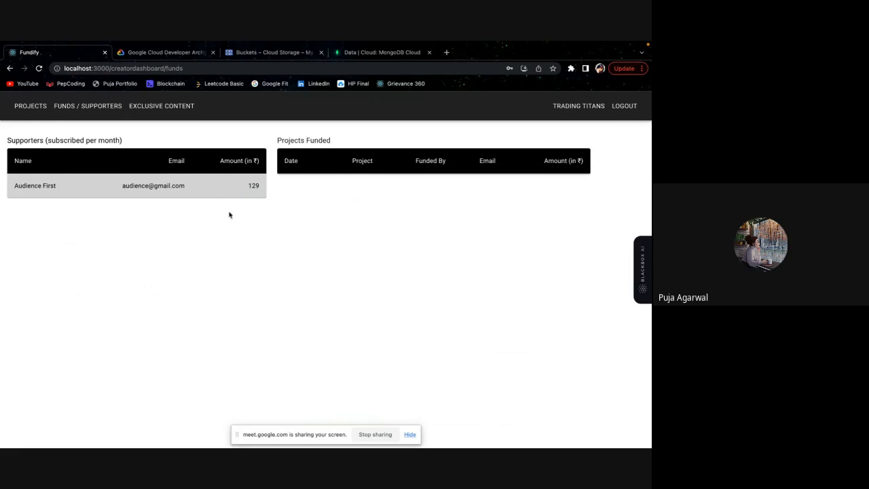
{"action": "left_click", "coordinate": [160, 106]}
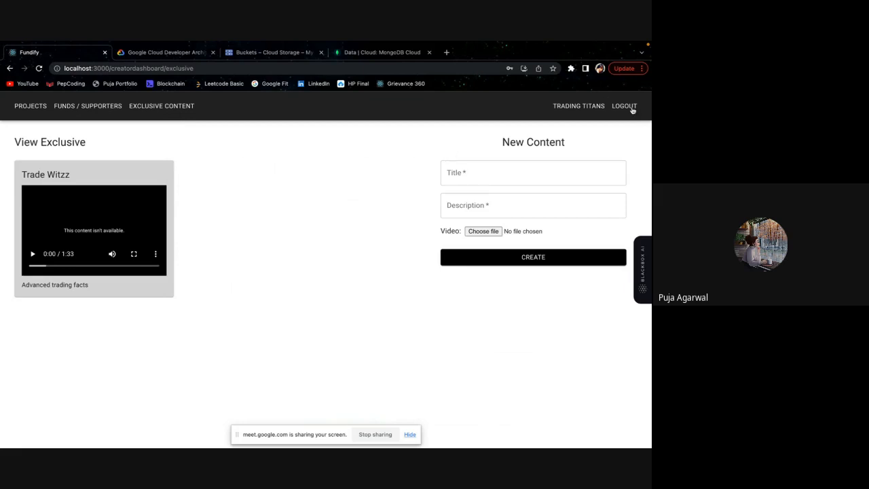
Step: Log out, sign in as Rangoli Delights to see Diwali Designs and no exclusive content, then log out again
{"action": "left_click", "coordinate": [624, 106]}
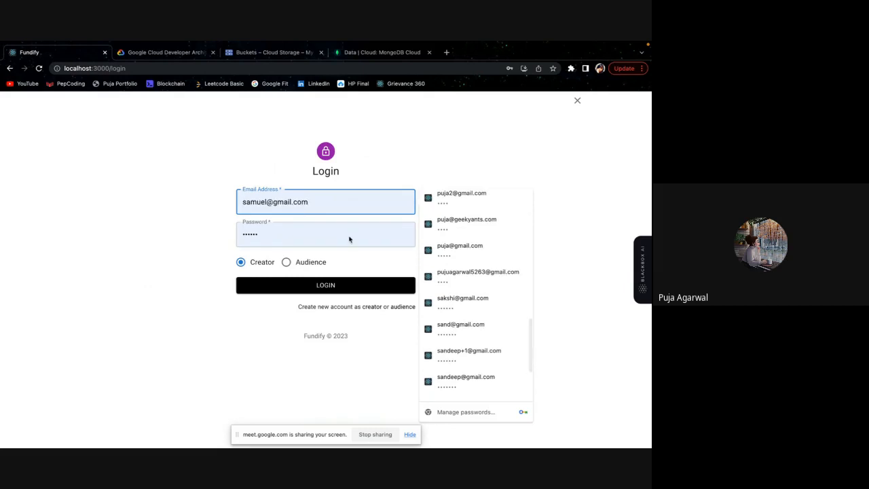
{"action": "left_click", "coordinate": [326, 285]}
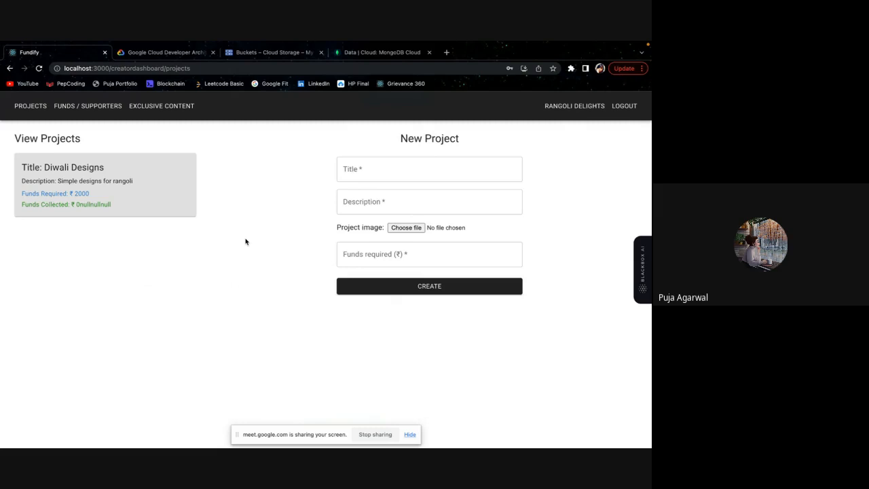
{"action": "mouse_move", "coordinate": [71, 204]}
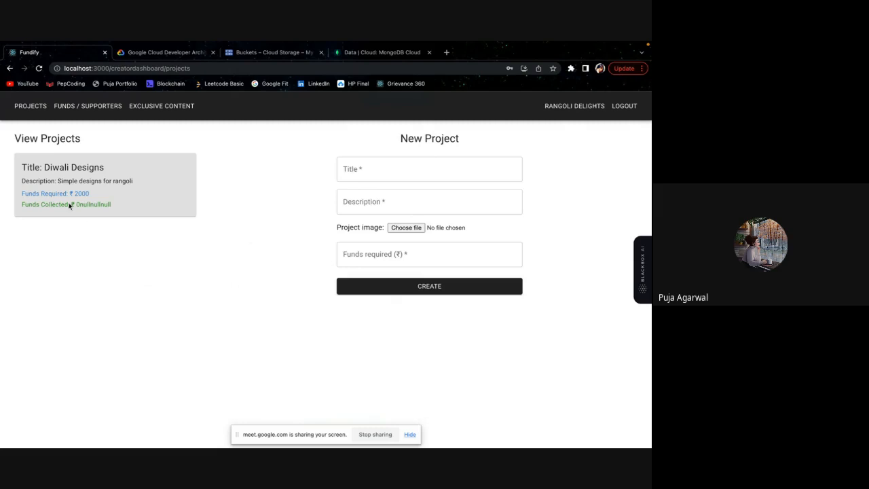
{"action": "mouse_move", "coordinate": [94, 138]}
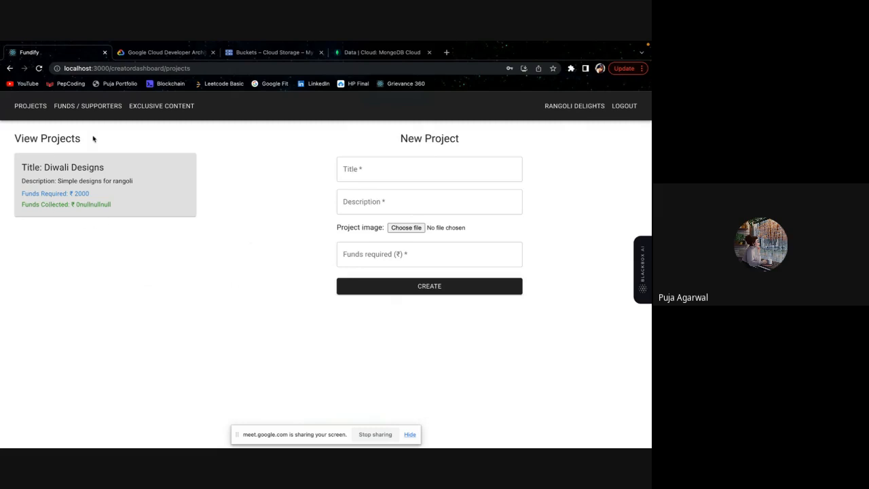
{"action": "left_click", "coordinate": [160, 106]}
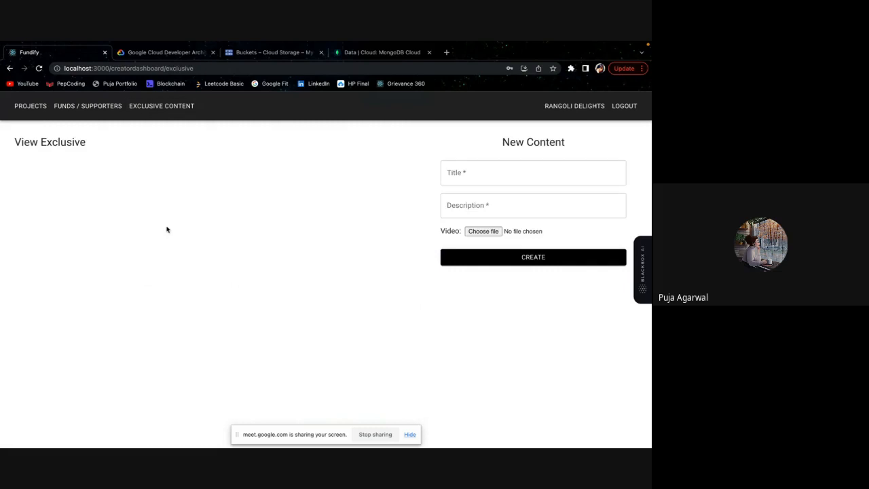
{"action": "mouse_move", "coordinate": [556, 122]}
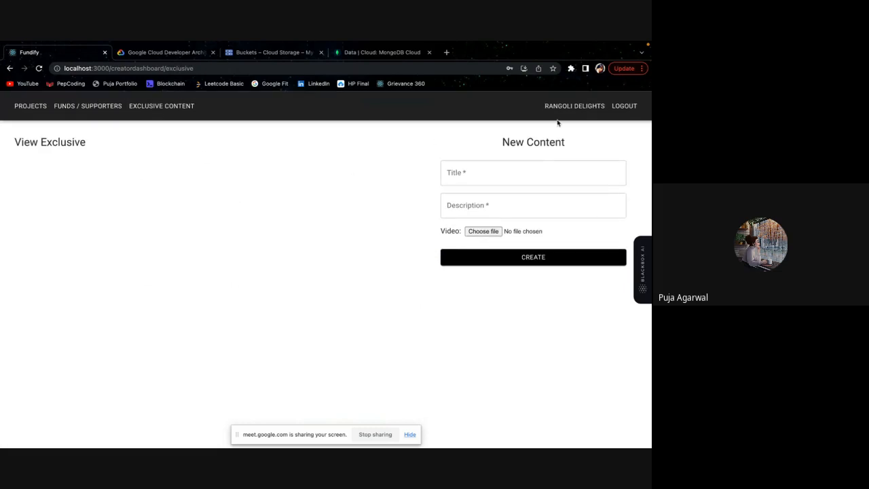
{"action": "left_click", "coordinate": [624, 106]}
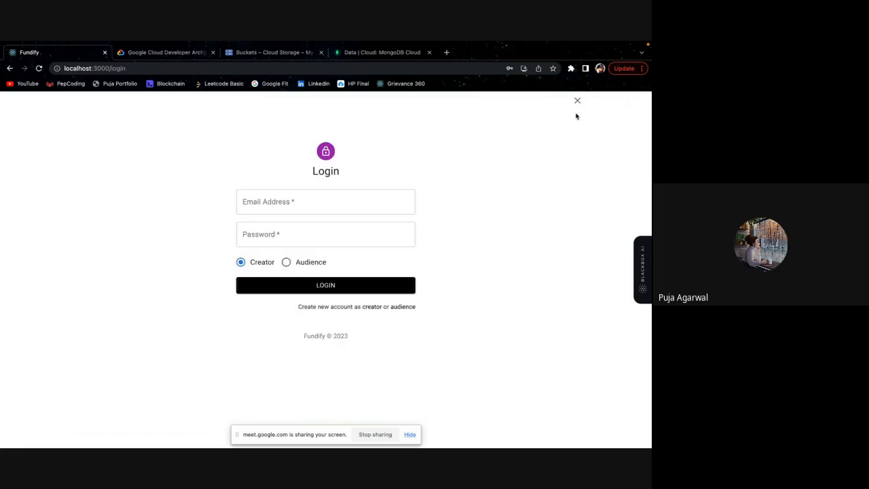
Step: Close the login page to land on the public creators listing
{"action": "left_click", "coordinate": [577, 100]}
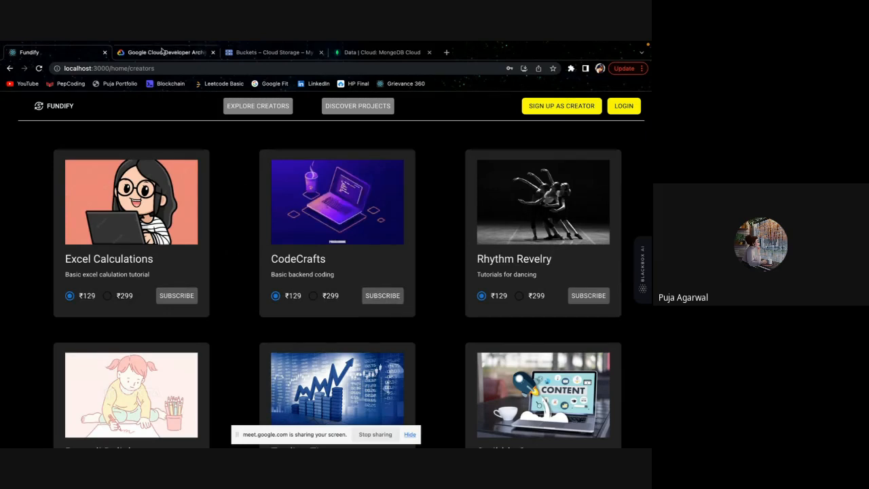
Step: Review the client–server–Cloud Storage diagram in the cheat sheet, then return to Fundify's creators page
{"action": "left_click", "coordinate": [166, 51]}
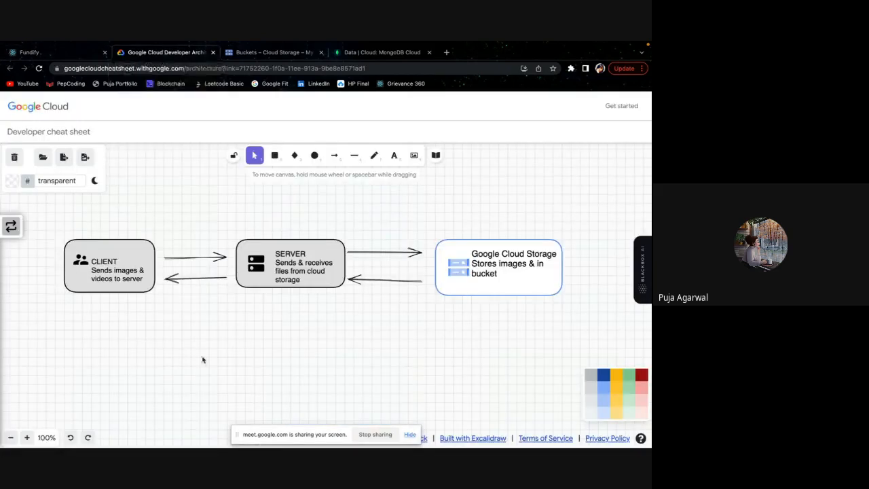
{"action": "mouse_move", "coordinate": [125, 284]}
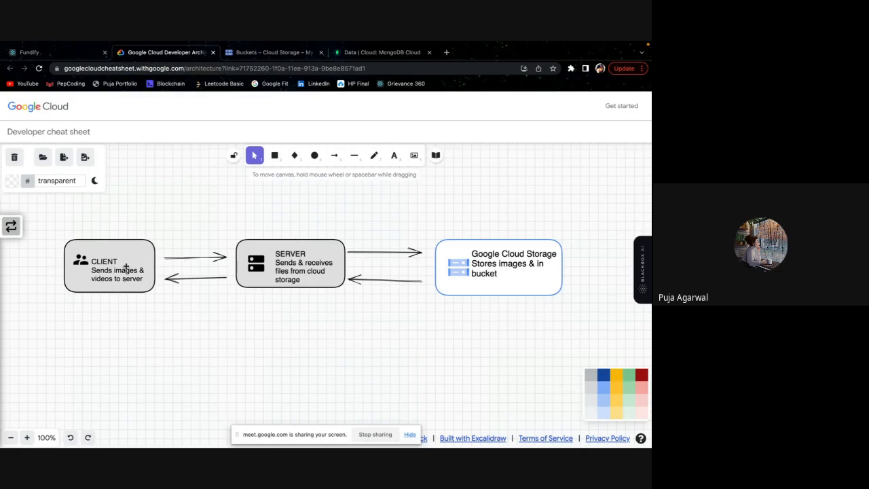
{"action": "mouse_move", "coordinate": [271, 257]}
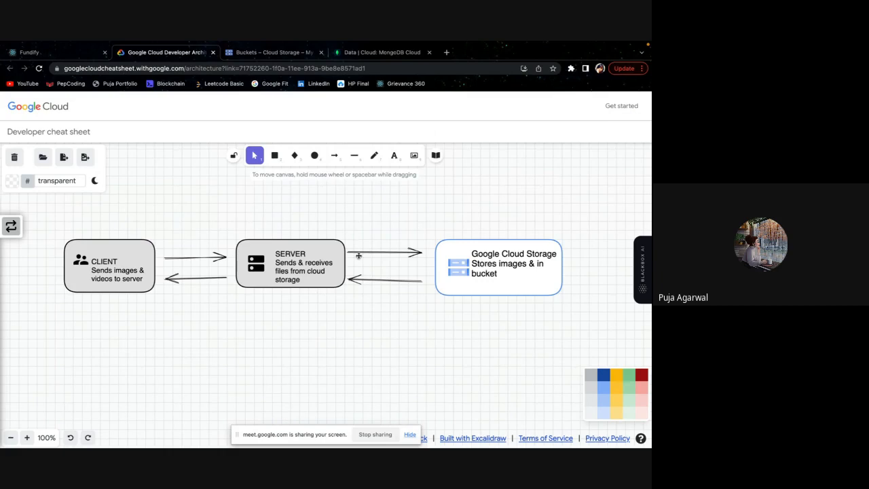
{"action": "mouse_move", "coordinate": [415, 326]}
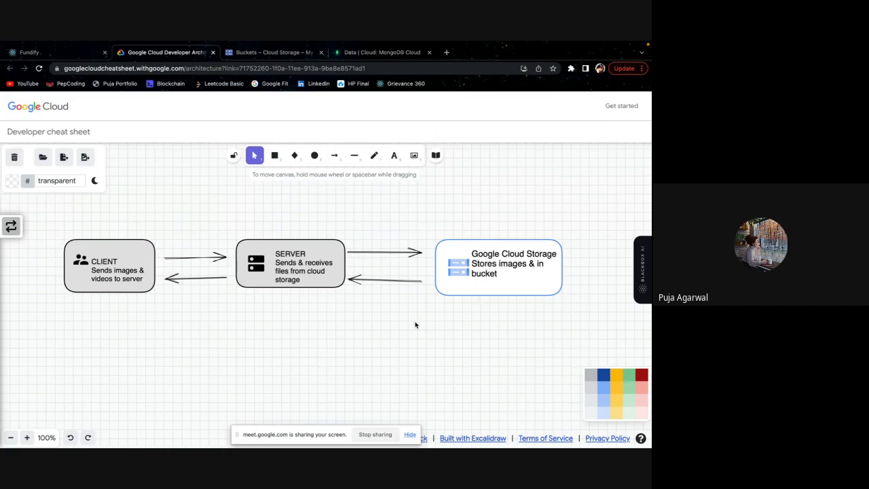
{"action": "mouse_move", "coordinate": [258, 332]}
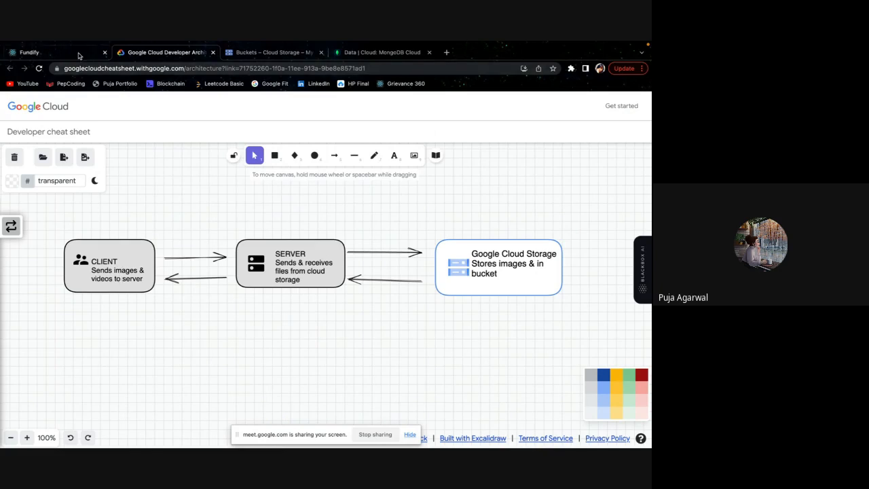
{"action": "left_click", "coordinate": [48, 51]}
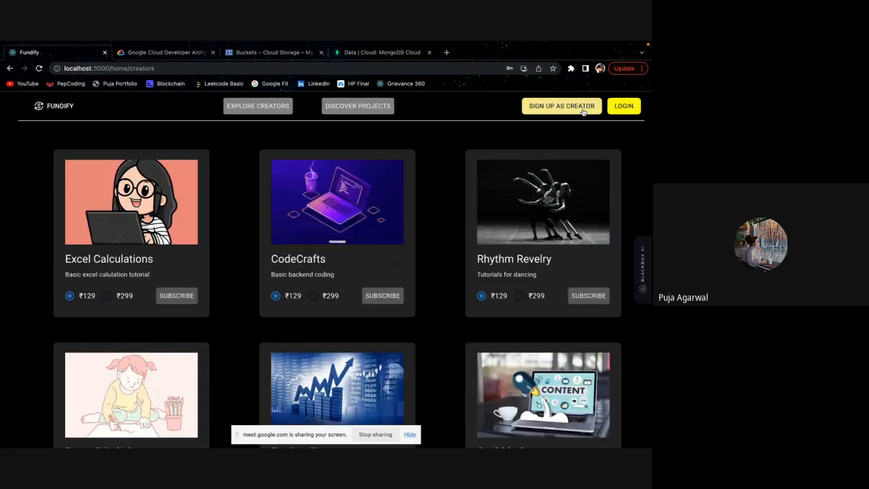
Step: Begin creator sign-up with name Creator New, page name New Creator and a profile image
{"action": "left_click", "coordinate": [561, 106]}
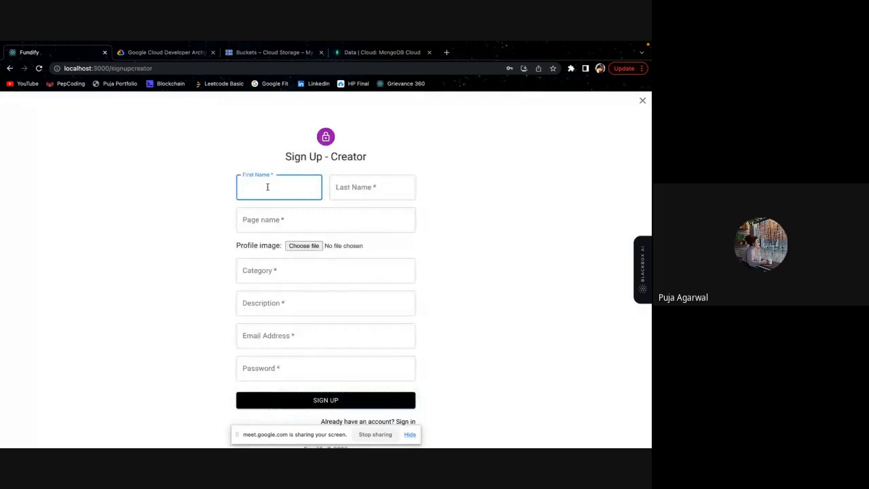
{"action": "type", "text": "Creat"}
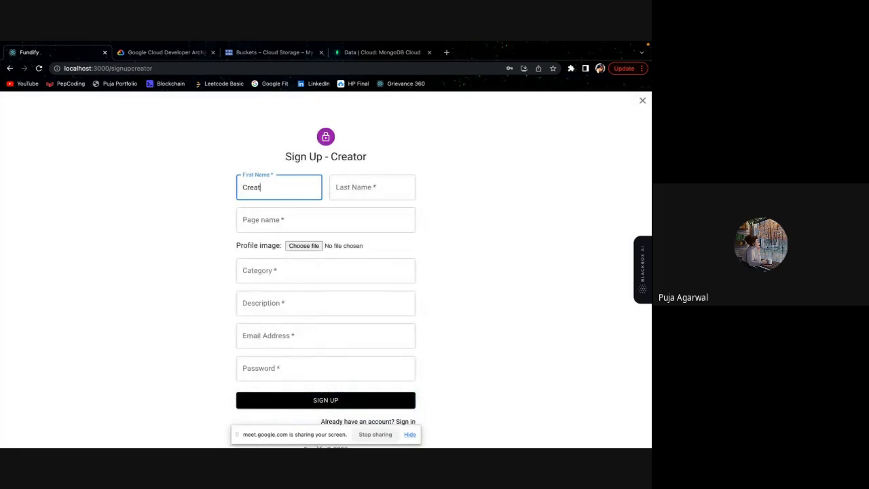
{"action": "type", "text": "New"}
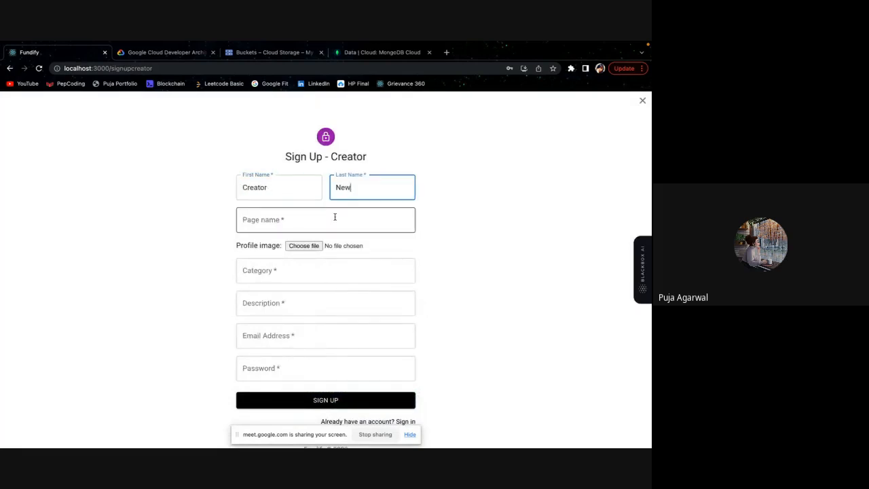
{"action": "type", "text": "New Creator"}
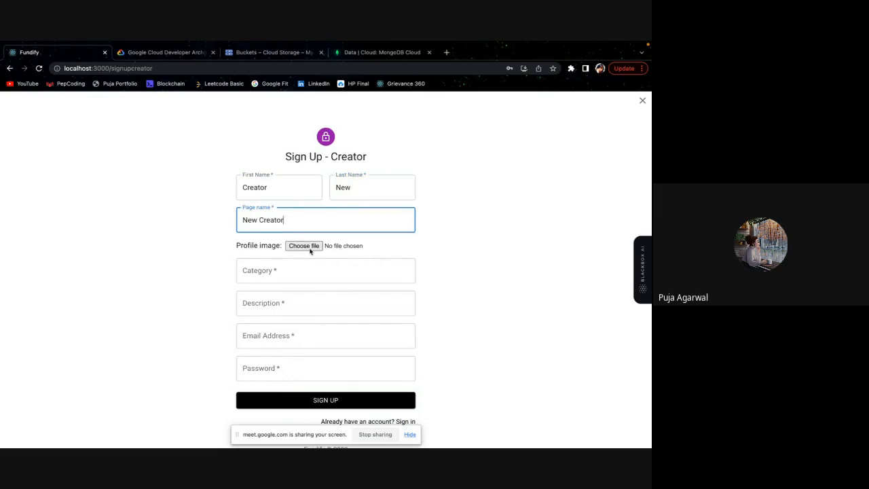
{"action": "left_click", "coordinate": [304, 246]}
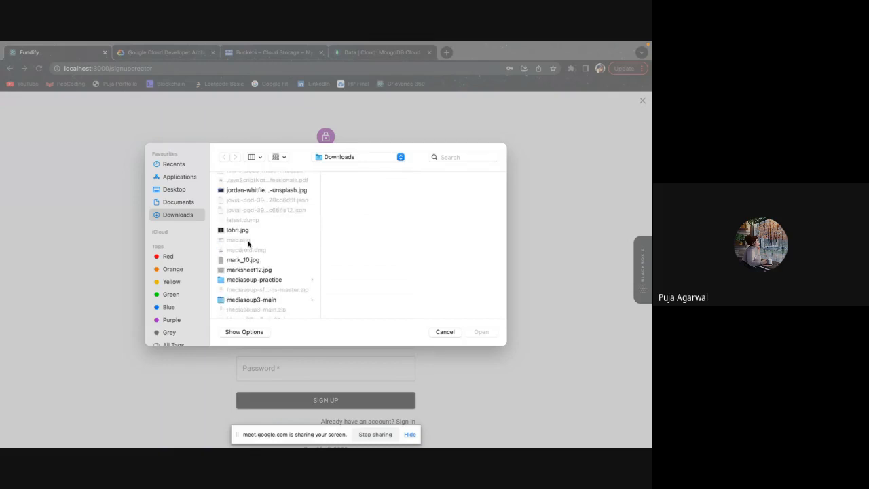
{"action": "scroll", "scroll_direction": "down", "scroll_amount": 3}
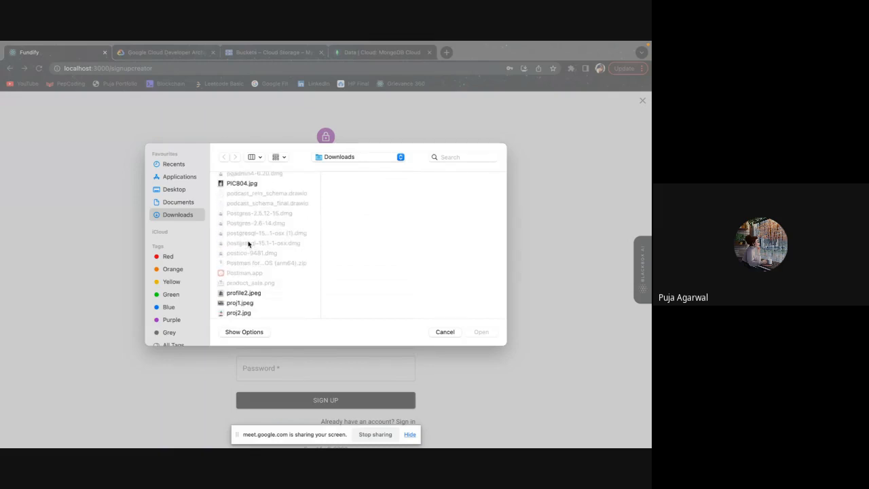
{"action": "scroll", "scroll_direction": "down", "scroll_amount": 3}
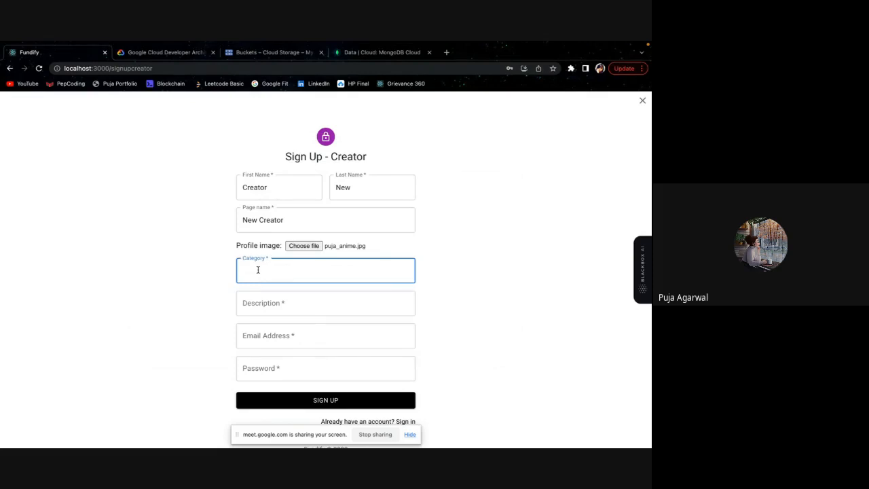
Step: Enter category Coding, description, email and password, then submit the creator sign-up
{"action": "type", "text": "Coding"}
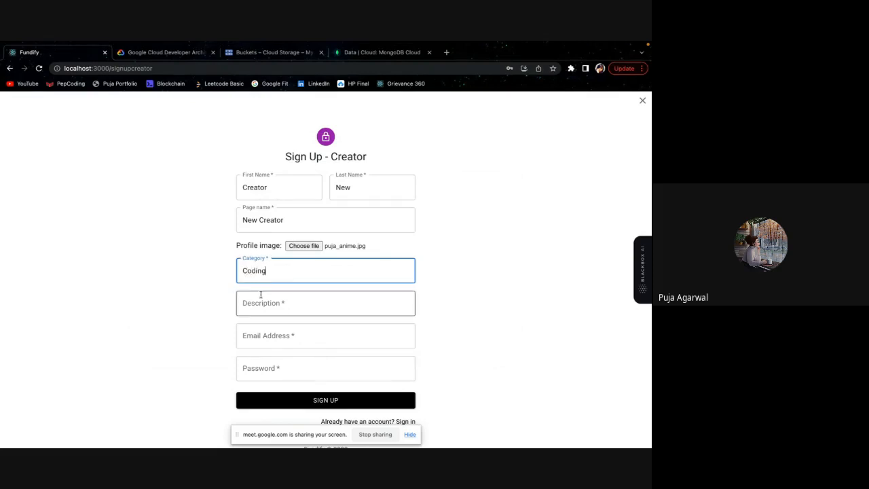
{"action": "type", "text": "Codung classes"}
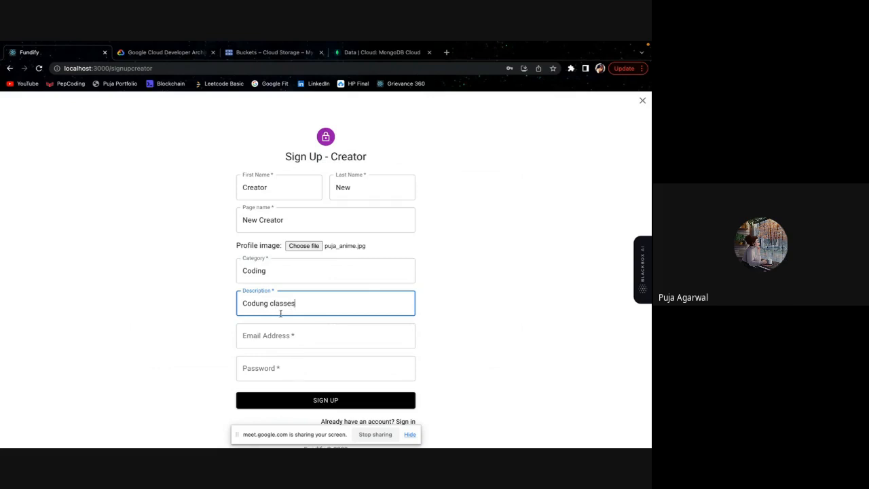
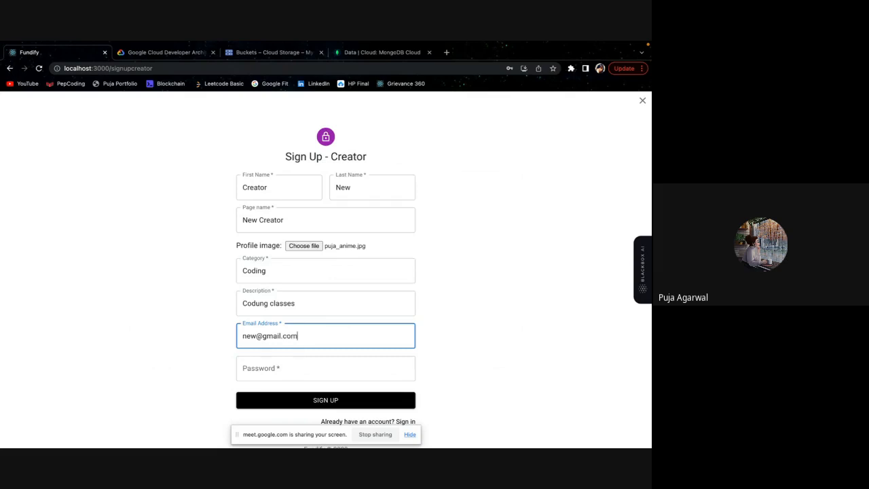
{"action": "left_click", "coordinate": [326, 366]}
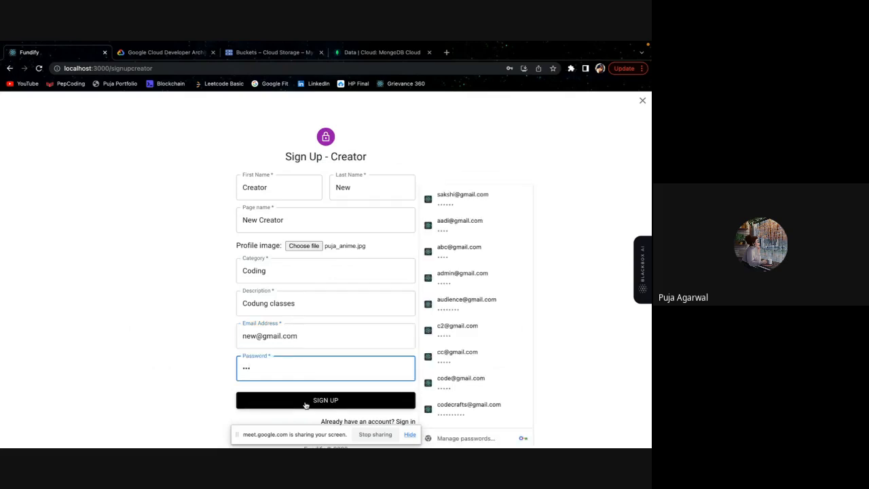
{"action": "left_click", "coordinate": [326, 399]}
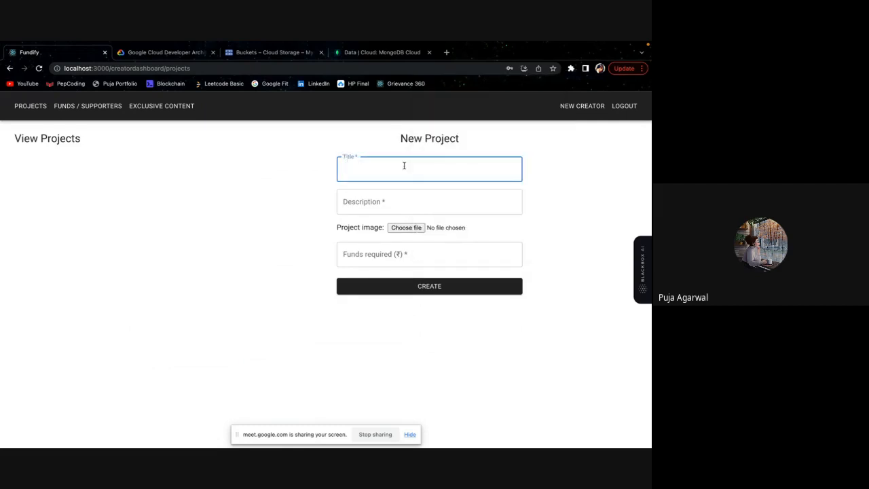
Step: Create project New Project with description Project, image favicon.jpeg and funds required 3000
{"action": "type", "text": "New Projw"}
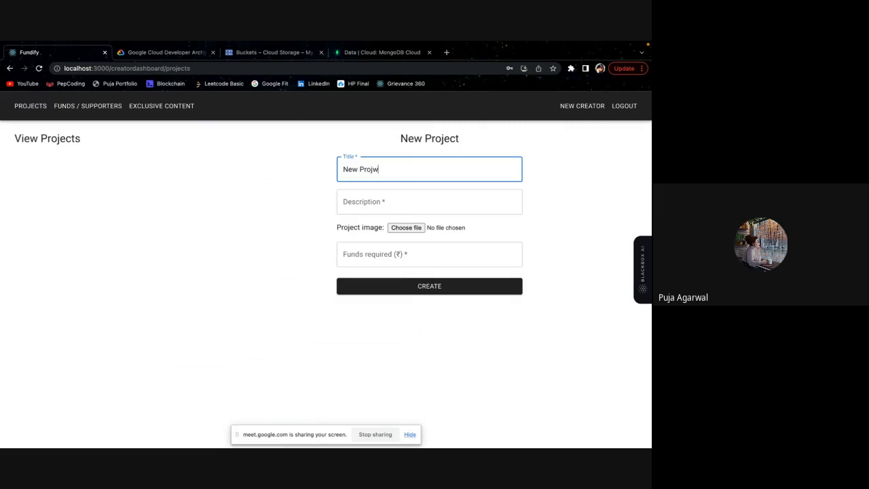
{"action": "left_click", "coordinate": [429, 201]}
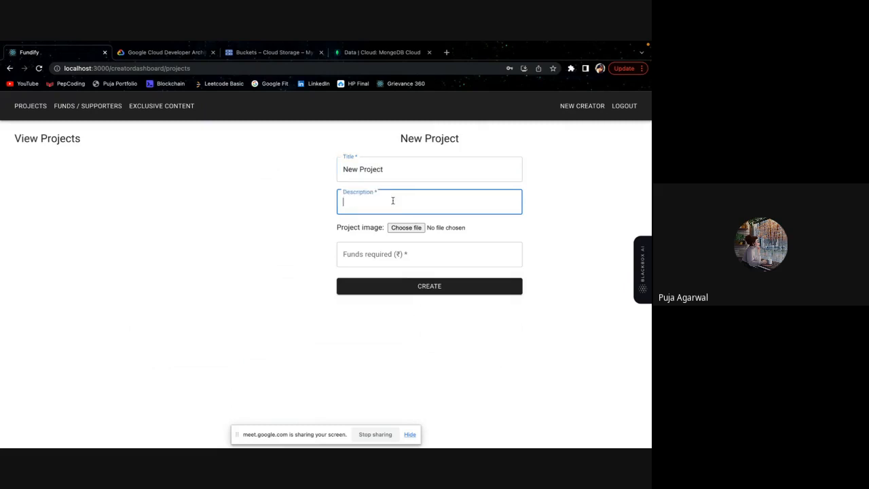
{"action": "type", "text": "Project"}
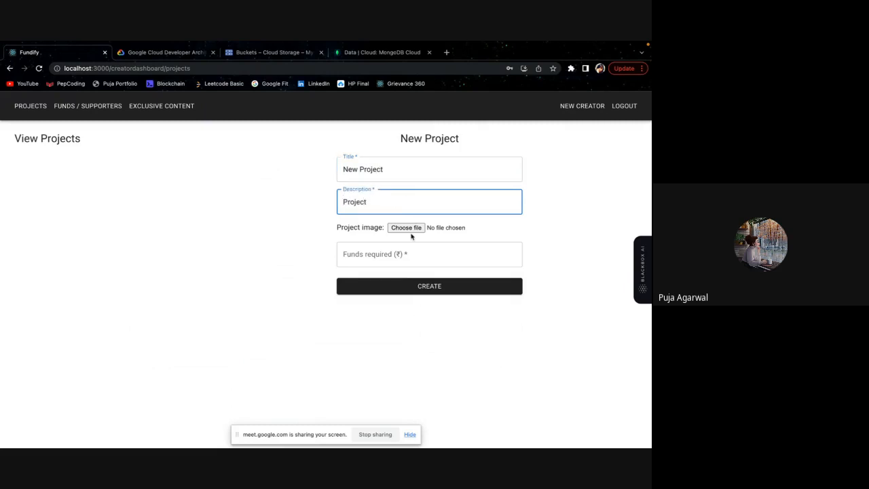
{"action": "left_click", "coordinate": [405, 229]}
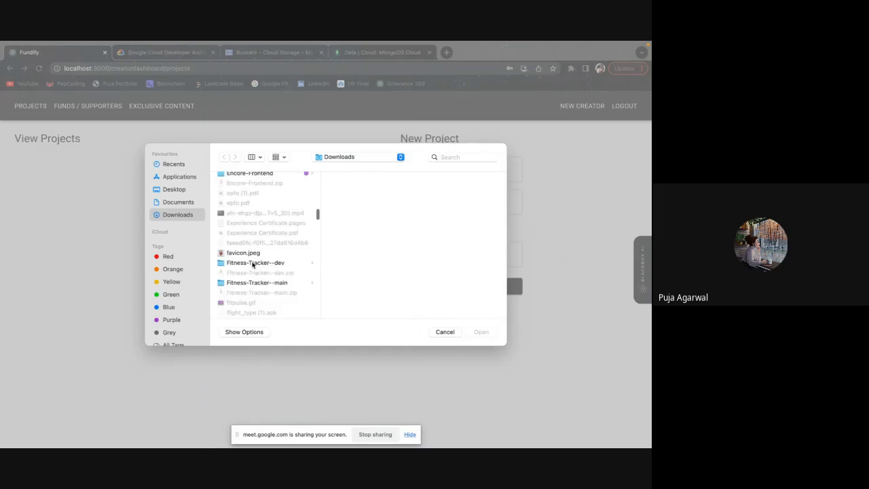
{"action": "scroll", "scroll_direction": "down", "scroll_amount": 3}
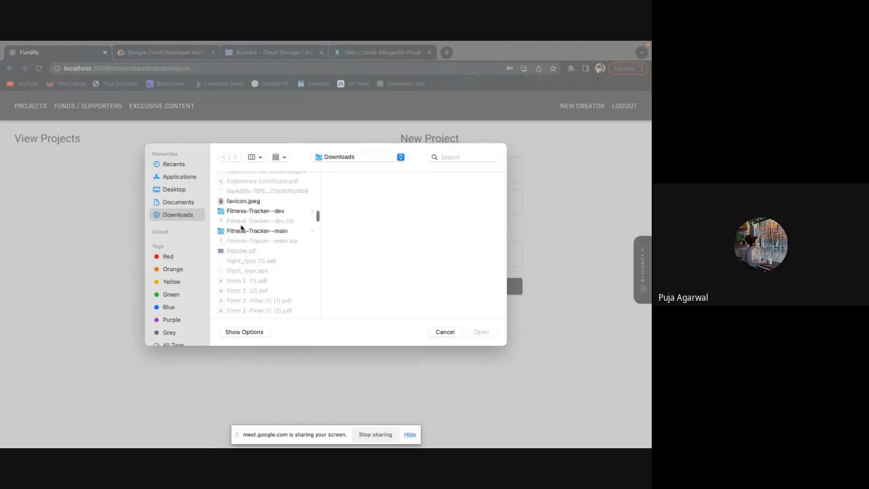
{"action": "left_click", "coordinate": [242, 201]}
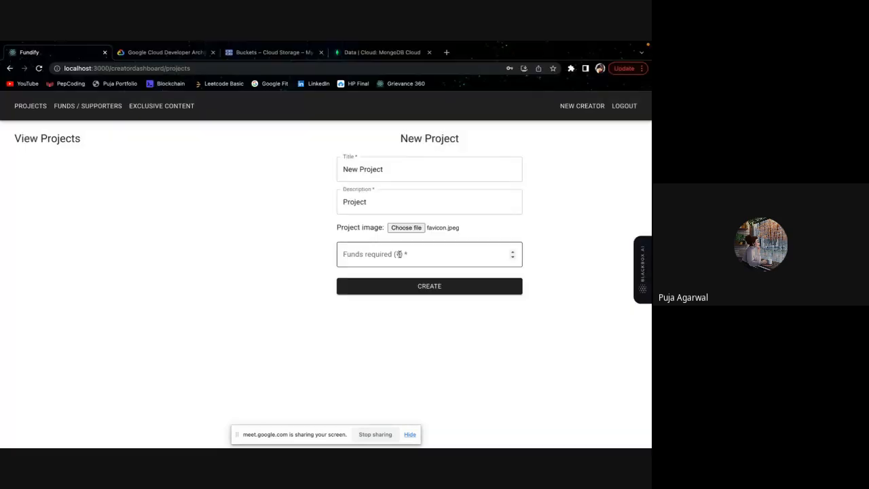
{"action": "type", "text": "3000"}
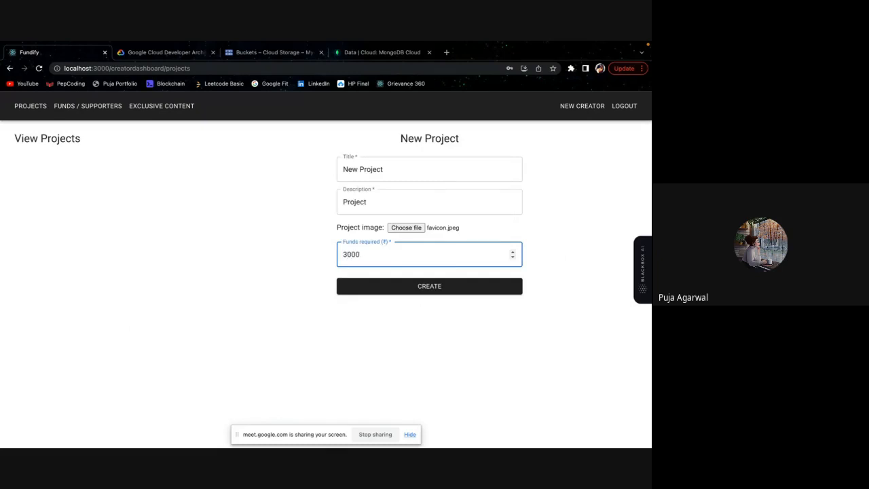
{"action": "left_click", "coordinate": [429, 285]}
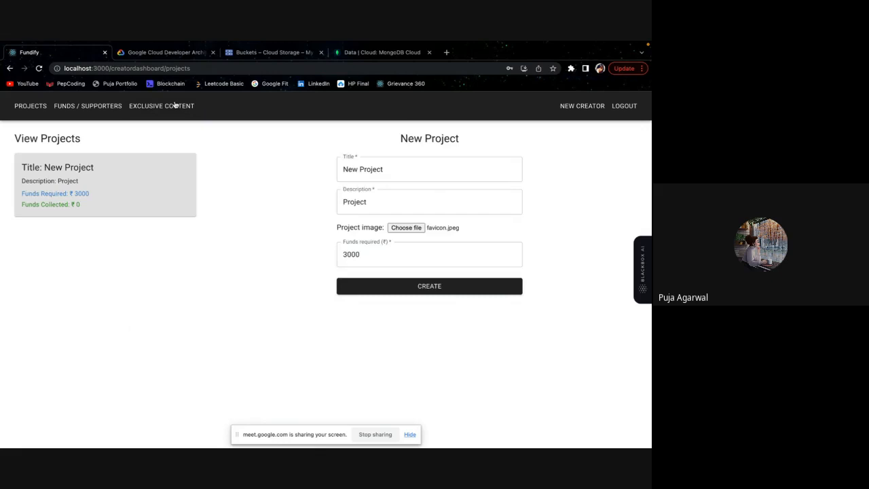
{"action": "left_click", "coordinate": [161, 106]}
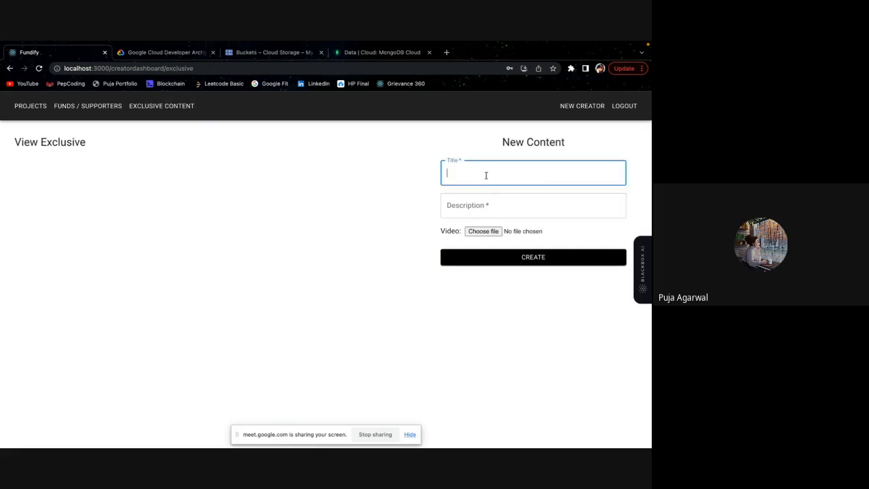
Step: Enter title New Exclusive and description Exclusive for the new post
{"action": "type", "text": "New Exclus"}
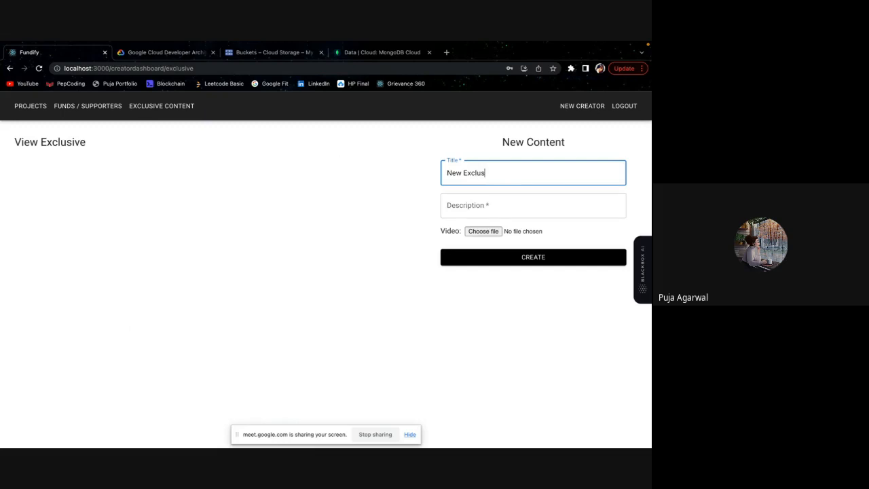
{"action": "left_click", "coordinate": [533, 205]}
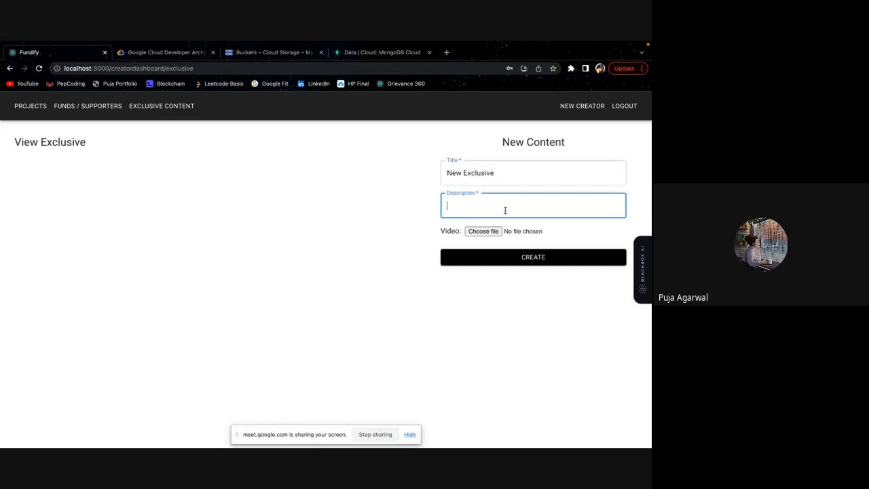
{"action": "type", "text": "E"}
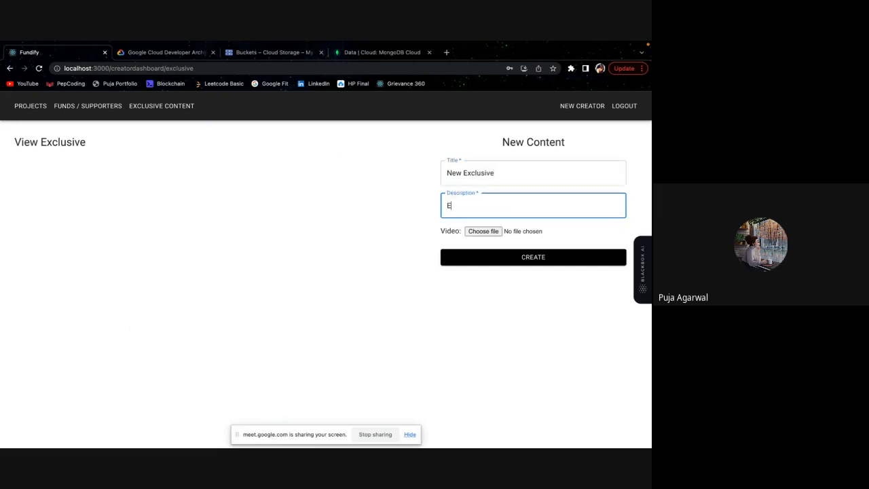
{"action": "type", "text": "xclusive"}
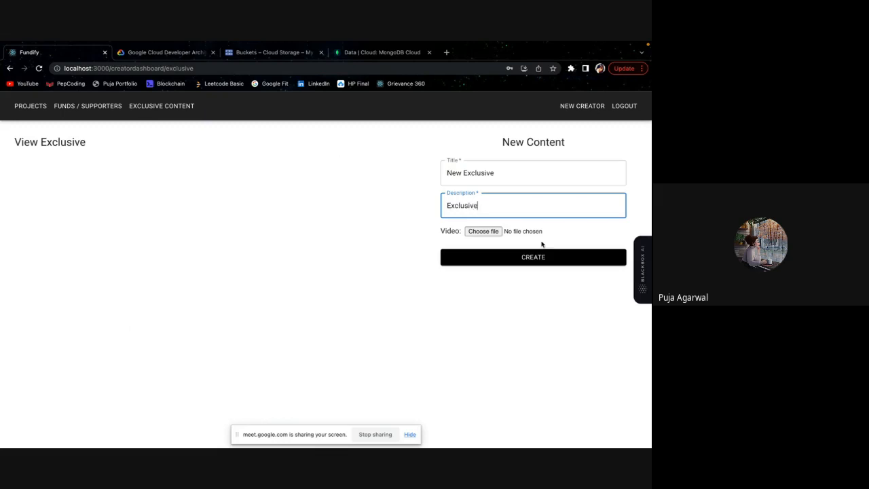
Step: Attach awefo.mp4 from Downloads as the video and publish the New Exclusive post
{"action": "left_click", "coordinate": [484, 231]}
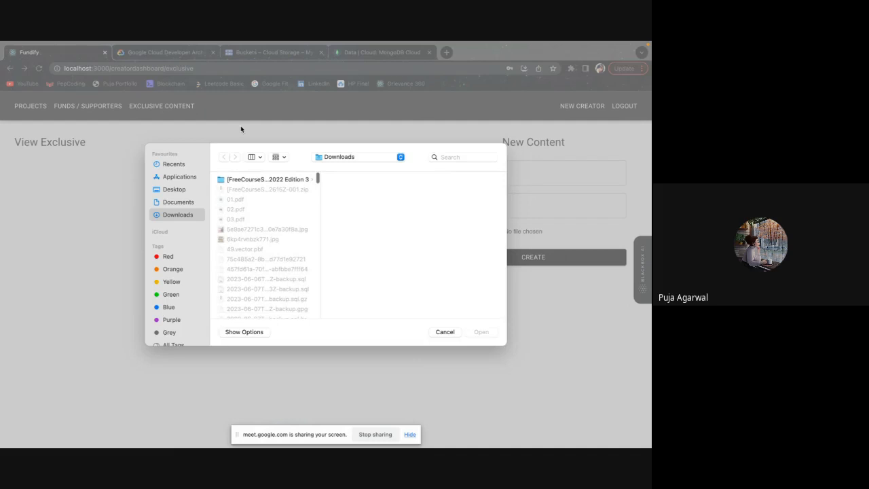
{"action": "scroll", "scroll_direction": "down", "scroll_amount": 3}
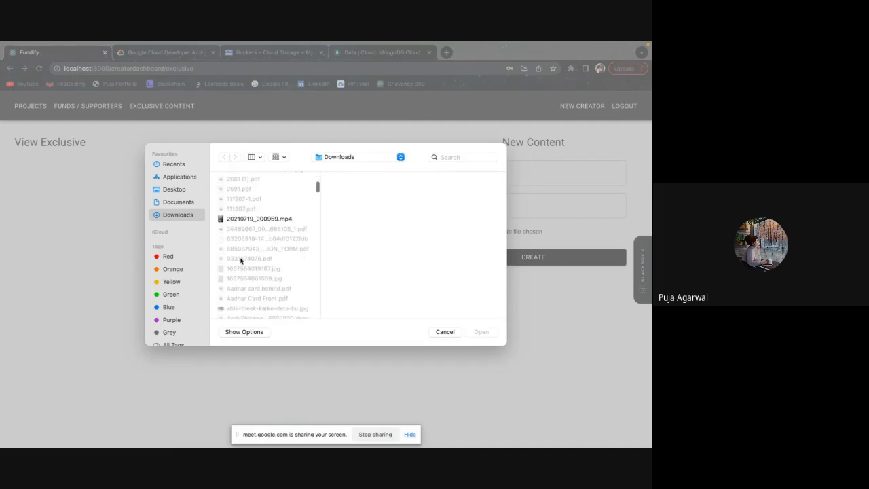
{"action": "left_click", "coordinate": [242, 225]}
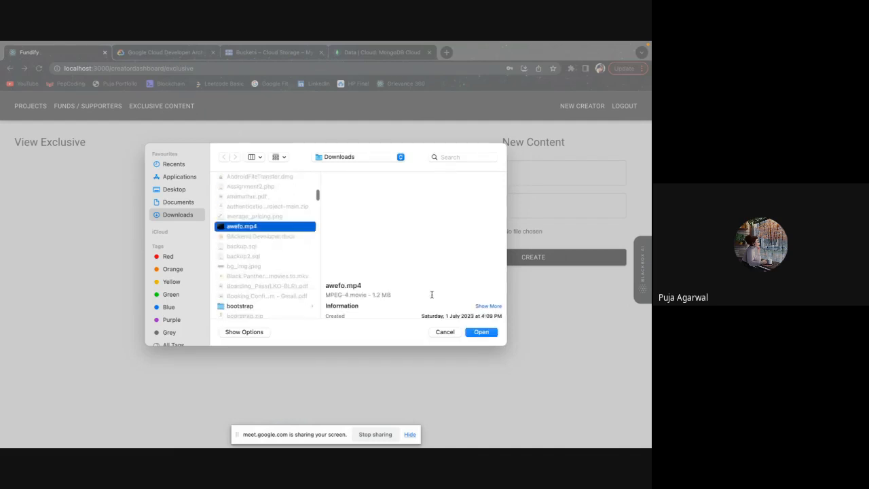
{"action": "left_click", "coordinate": [481, 331]}
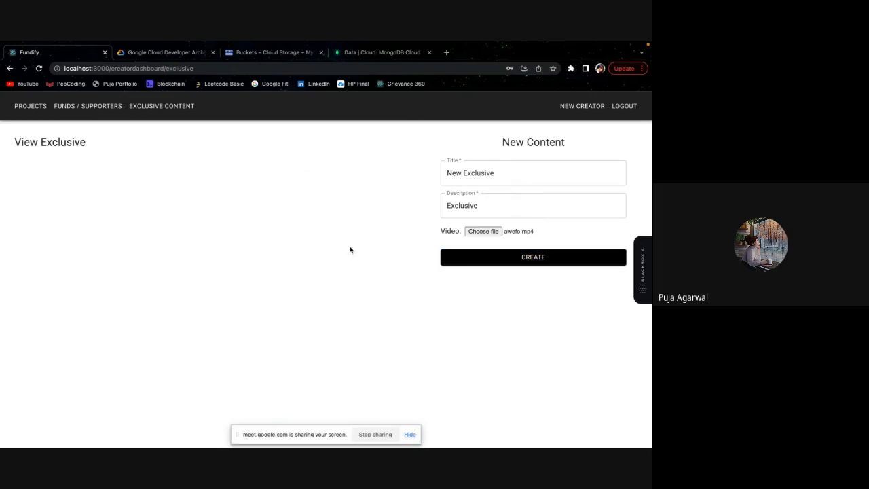
{"action": "left_click", "coordinate": [532, 257]}
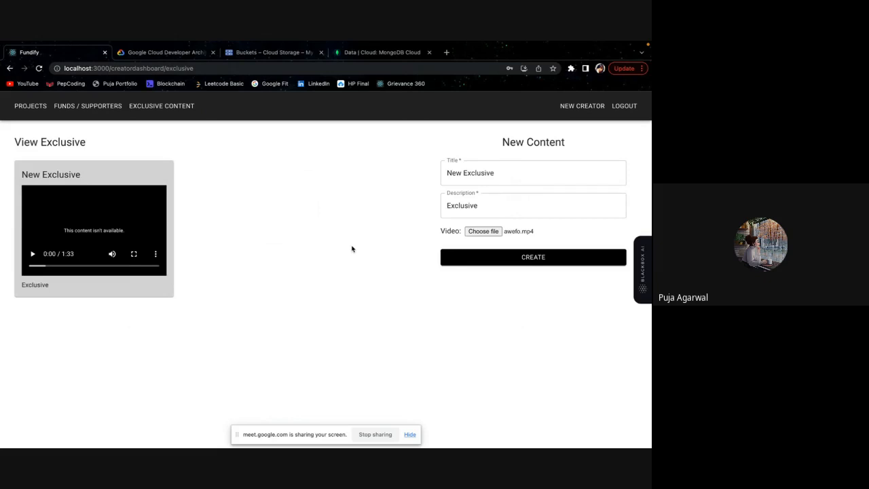
Step: Log out of New Creator and log in as the audience member with email and password
{"action": "left_click", "coordinate": [624, 106]}
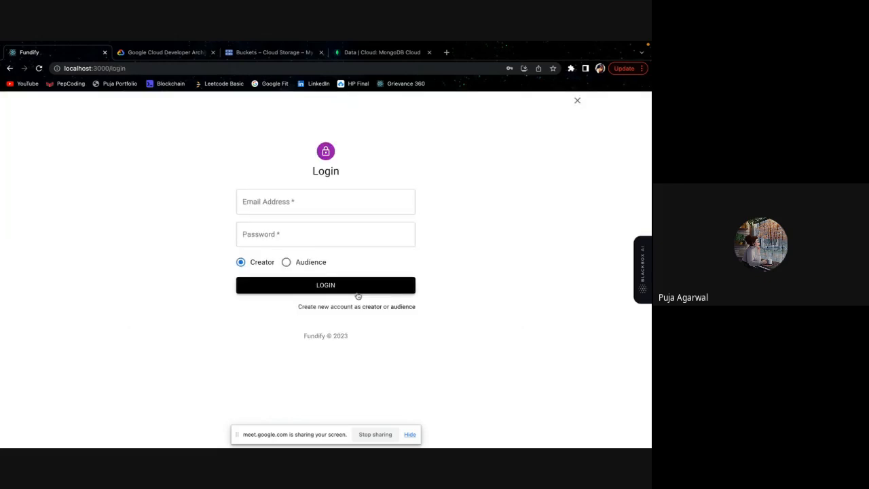
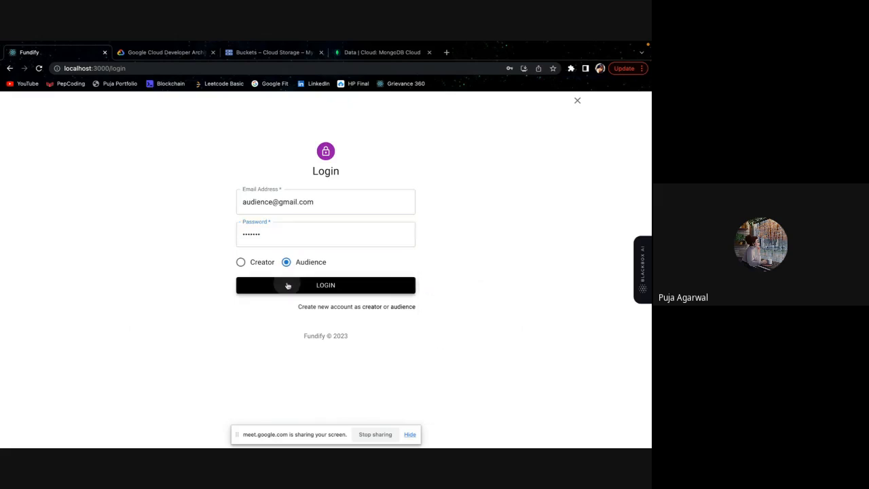
{"action": "left_click", "coordinate": [326, 285]}
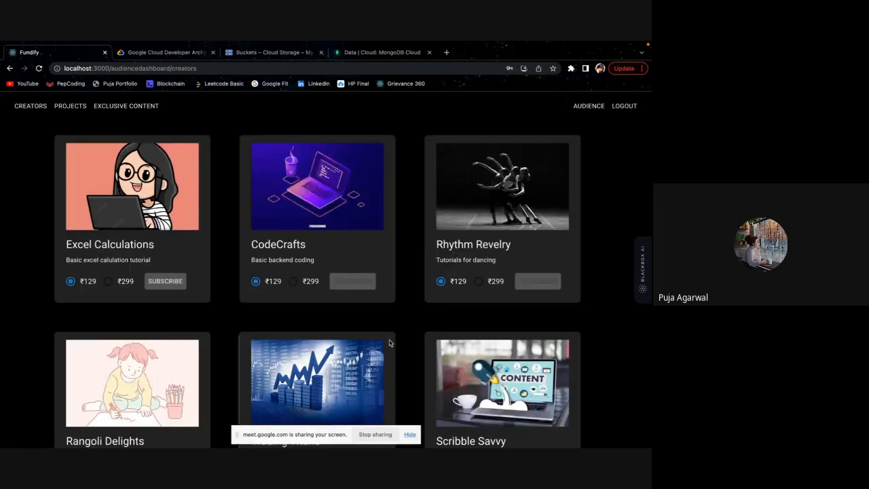
{"action": "scroll", "scroll_direction": "down", "scroll_amount": 3}
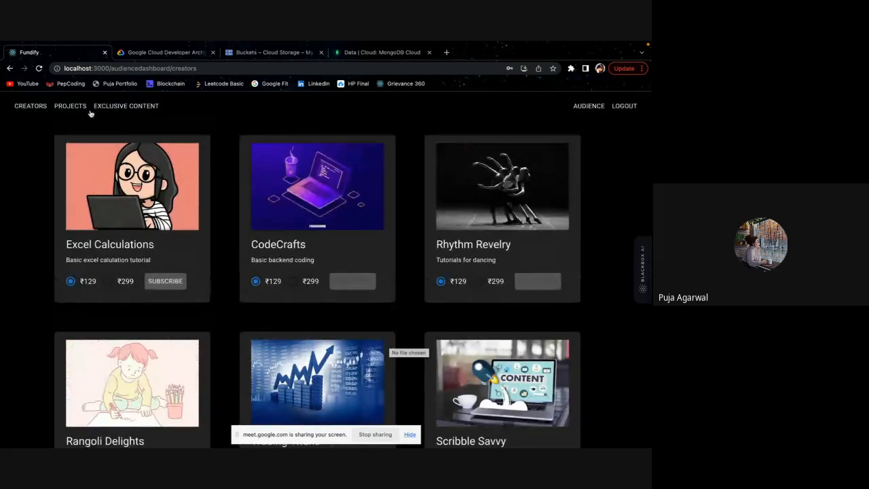
{"action": "left_click", "coordinate": [70, 106]}
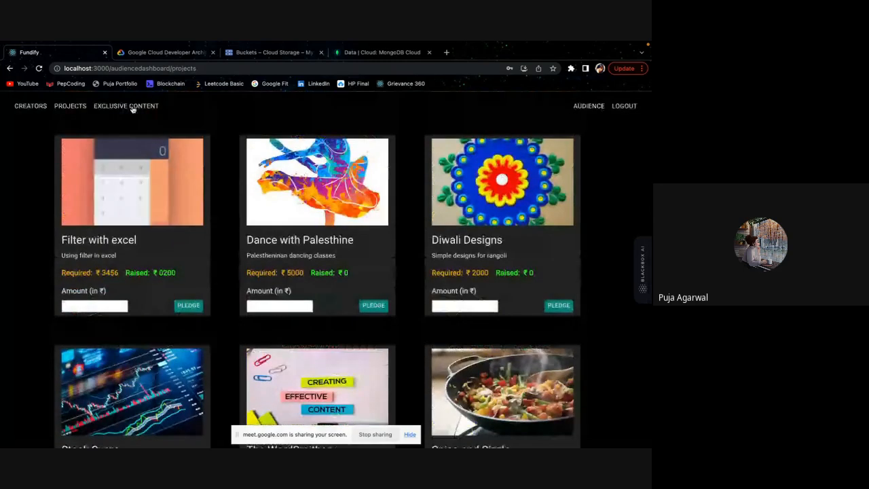
{"action": "left_click", "coordinate": [29, 106]}
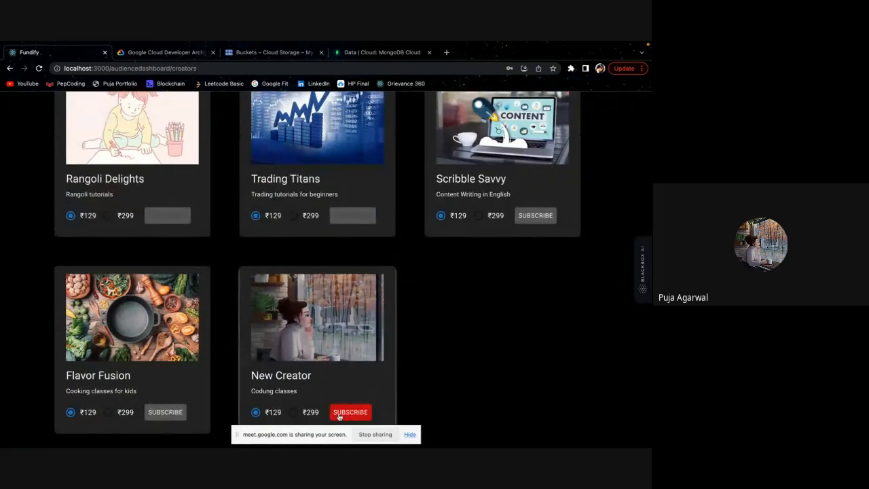
{"action": "scroll", "scroll_direction": "up", "scroll_amount": 3}
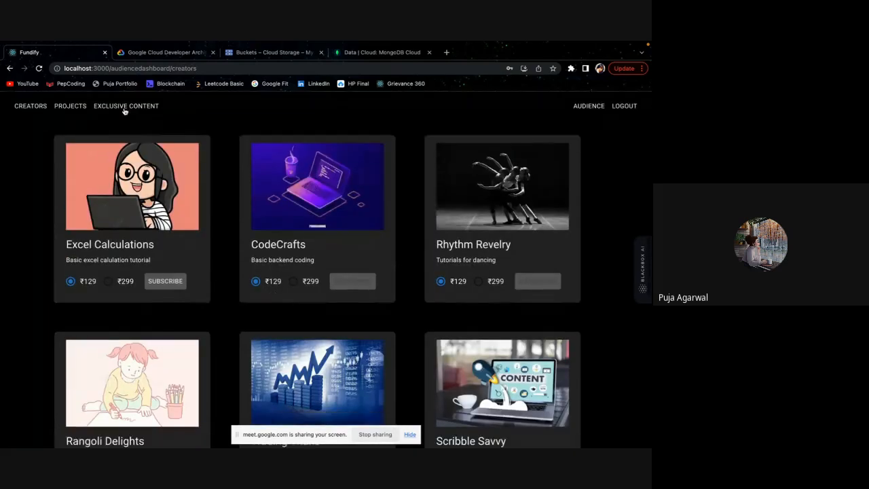
Step: View the audience exclusive videos (Zumba, Trade Witzz, New Exclusive), then go to the Cloud Storage buckets list
{"action": "left_click", "coordinate": [125, 106]}
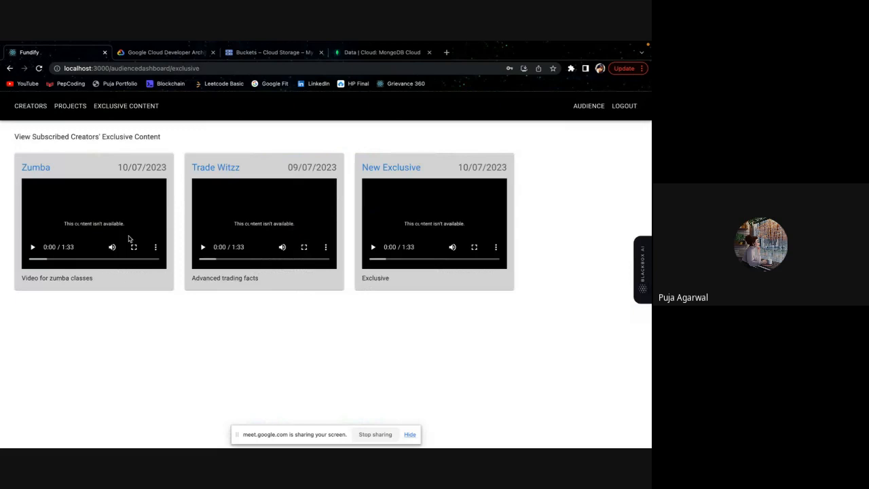
{"action": "mouse_move", "coordinate": [274, 383]}
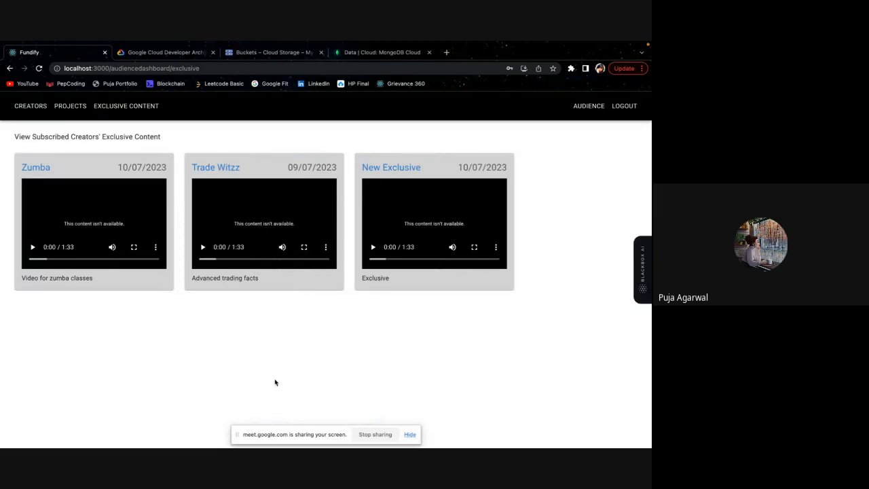
{"action": "mouse_move", "coordinate": [76, 206]}
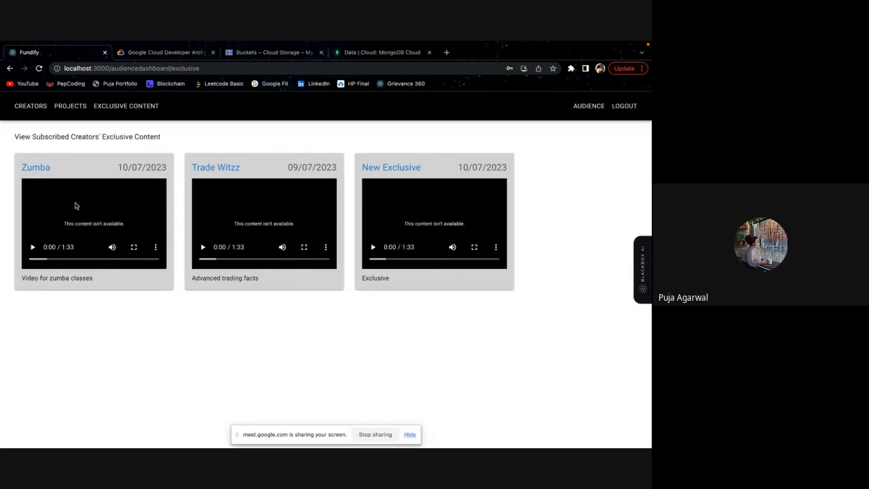
{"action": "mouse_move", "coordinate": [107, 194]}
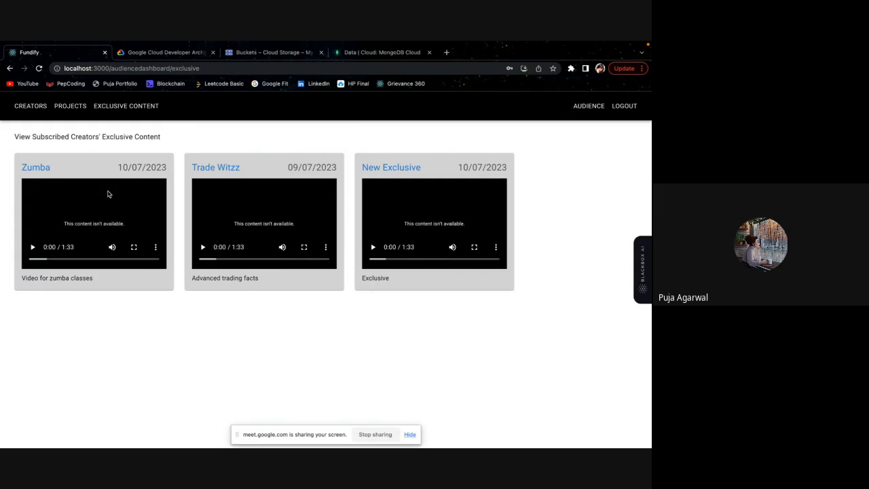
{"action": "mouse_move", "coordinate": [606, 114]}
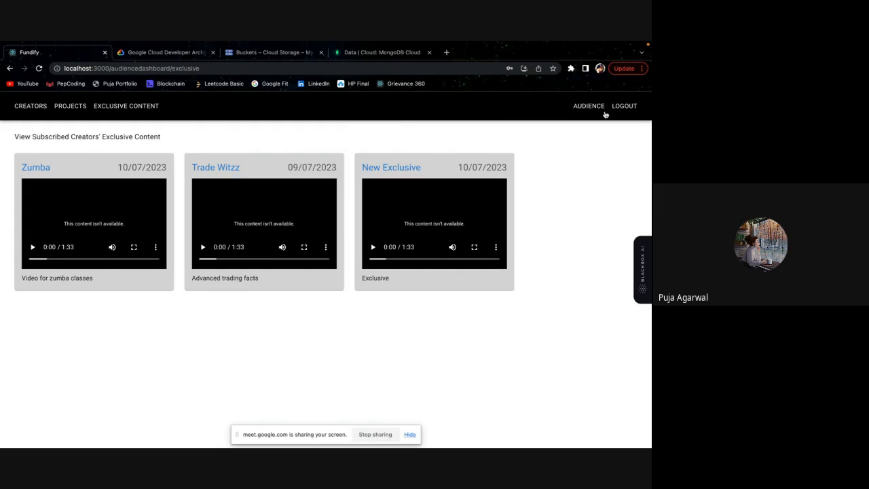
{"action": "left_click", "coordinate": [166, 52]}
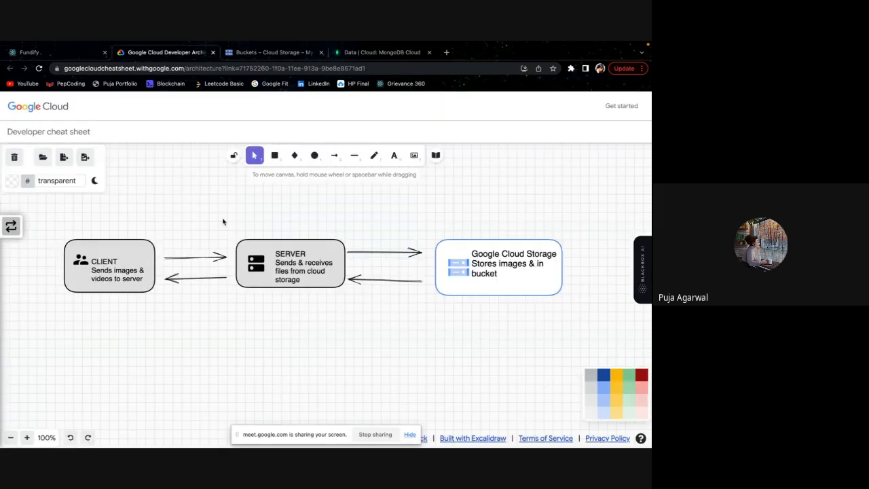
{"action": "left_click", "coordinate": [271, 51]}
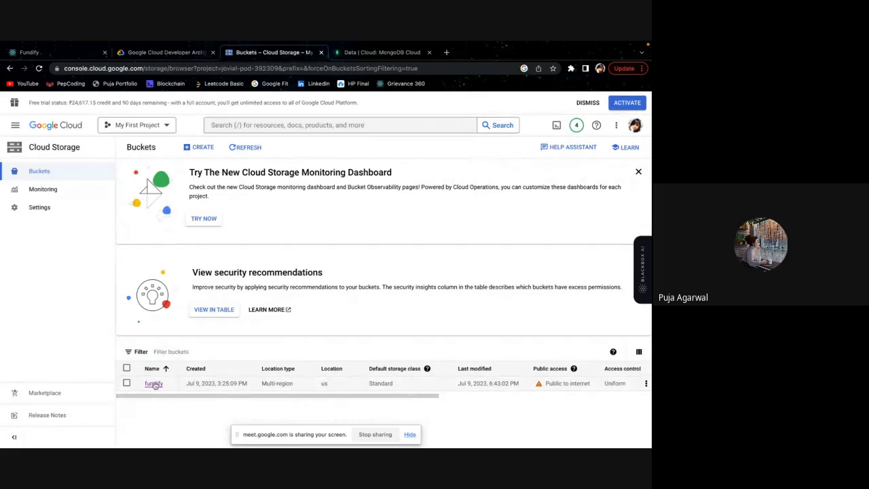
Step: Drill into the fundify bucket to creators/CodeCrafts/projects showing the stored image file
{"action": "left_click", "coordinate": [152, 383]}
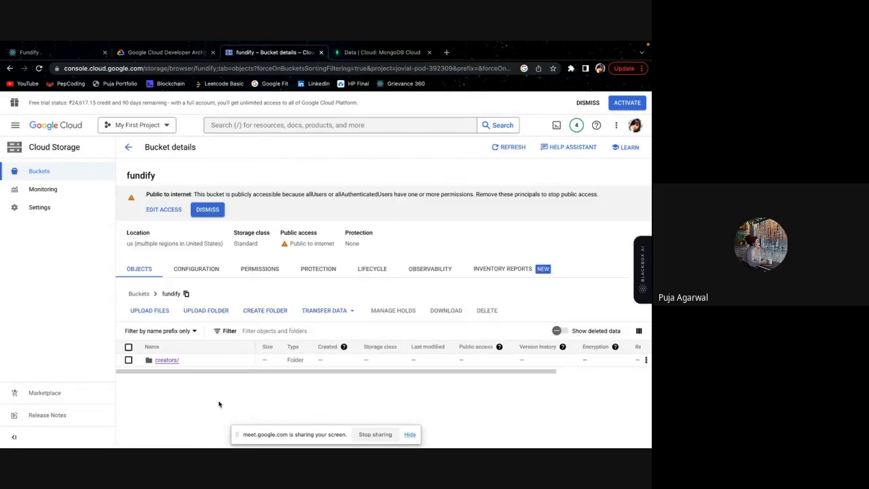
{"action": "left_click", "coordinate": [167, 360]}
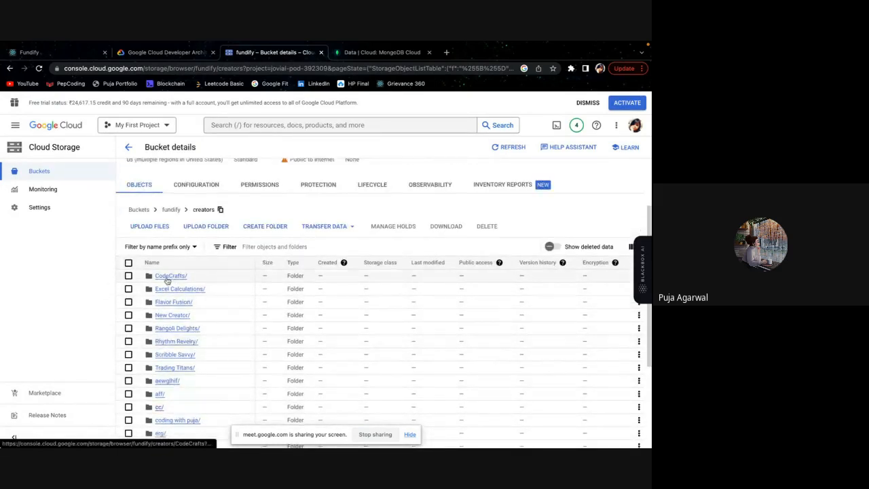
{"action": "left_click", "coordinate": [171, 276]}
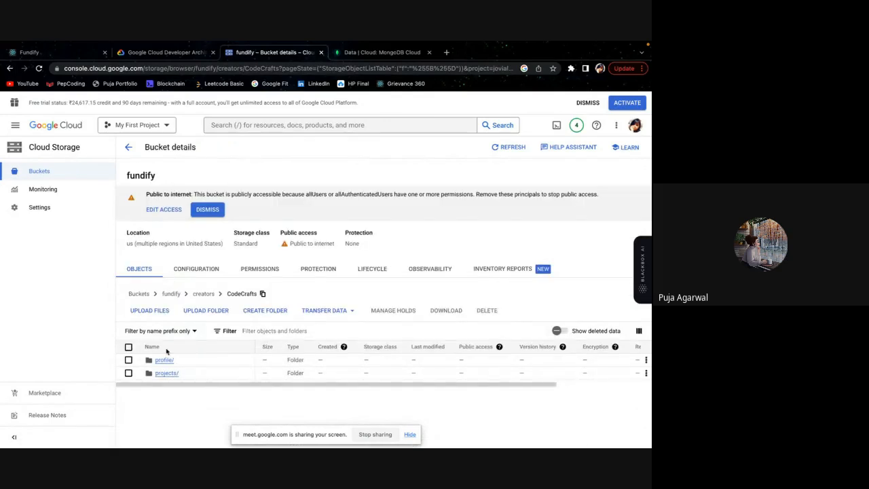
{"action": "left_click", "coordinate": [166, 372]}
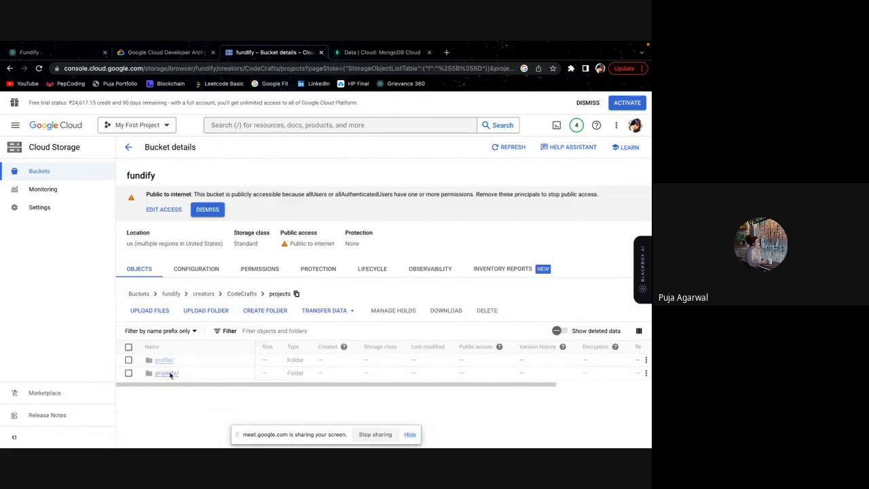
{"action": "left_click", "coordinate": [165, 372]}
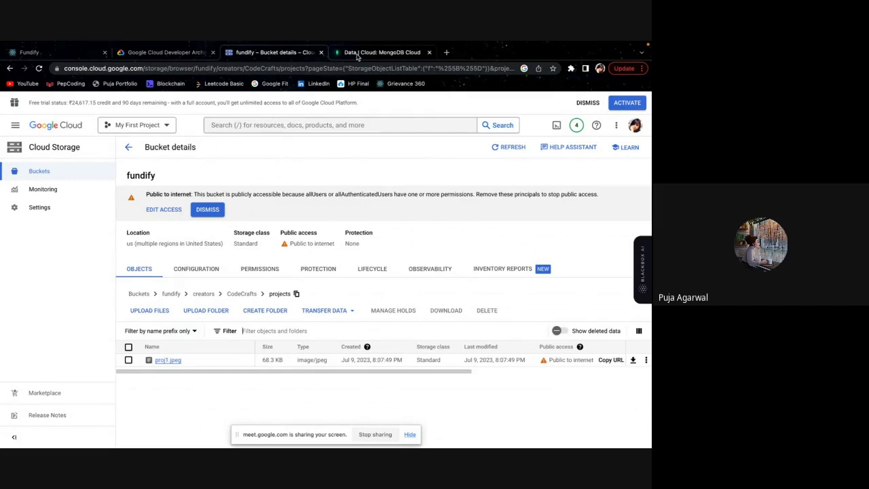
Step: Compare the MongoDB Atlas projects collection records, then return to the bucket details
{"action": "left_click", "coordinate": [380, 52]}
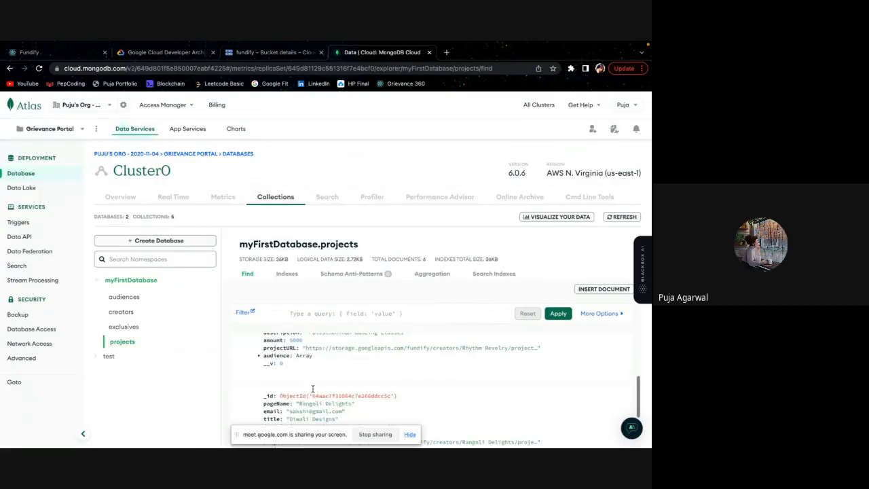
{"action": "scroll", "scroll_direction": "down", "scroll_amount": 3}
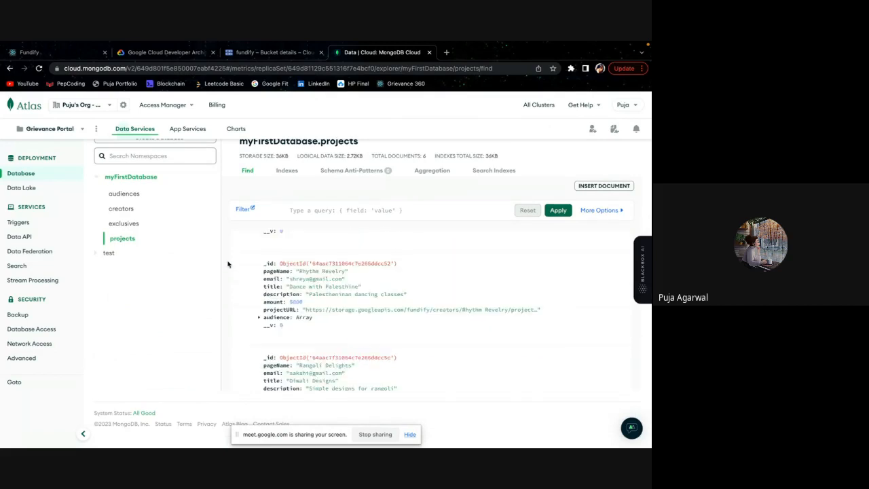
{"action": "left_click", "coordinate": [274, 52]}
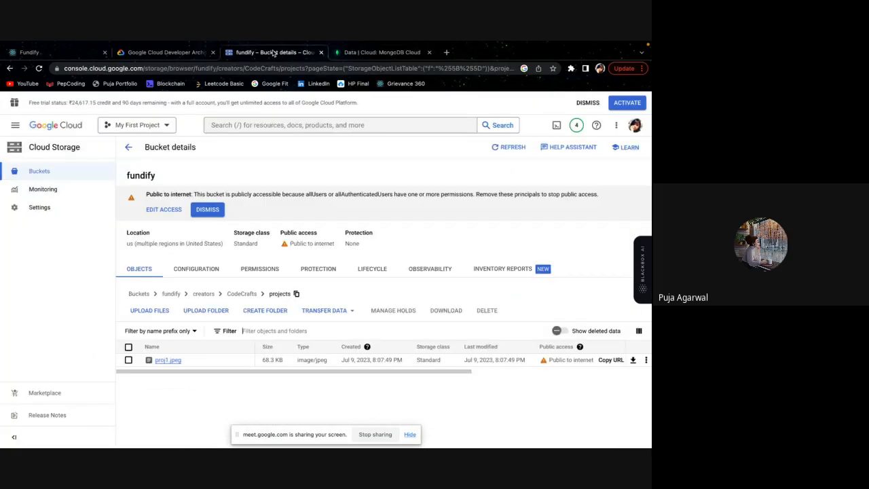